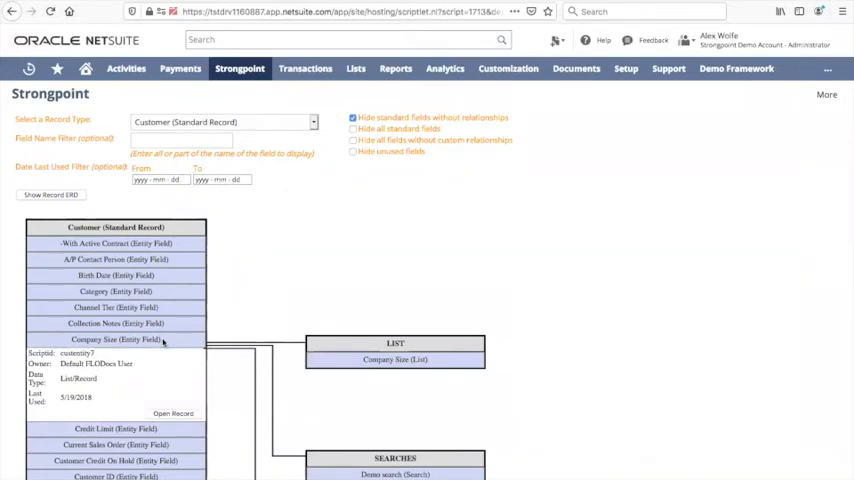
{"action": "mouse_move", "coordinate": [386, 375]}
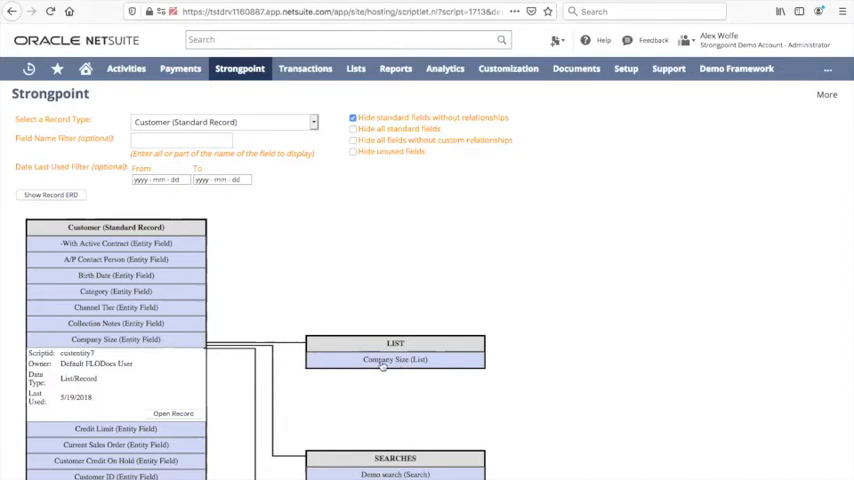
Expand the Company Size list in the Customer ERD, revealing its linked field and two searches
{"action": "left_click", "coordinate": [394, 359]}
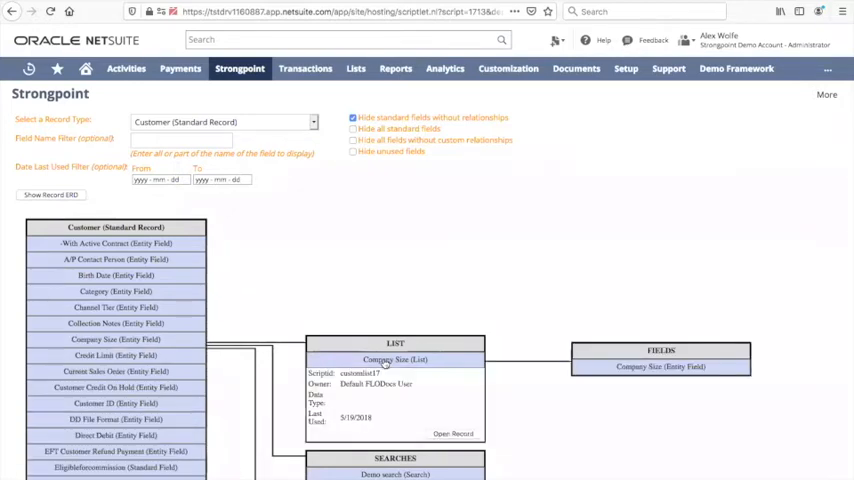
{"action": "mouse_move", "coordinate": [588, 385]}
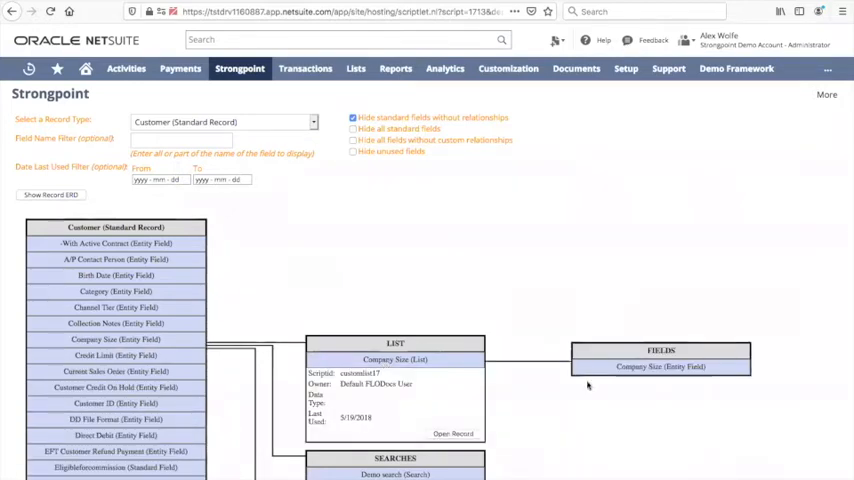
{"action": "scroll", "scroll_direction": "down", "scroll_amount": 3}
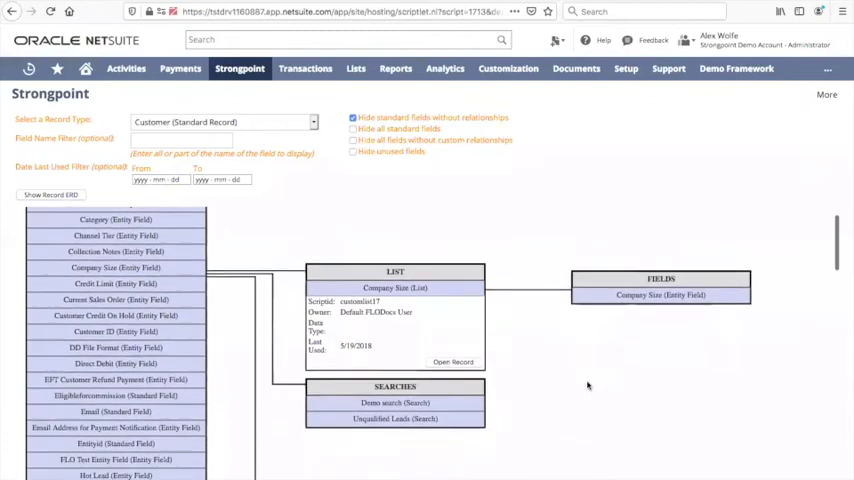
{"action": "scroll", "scroll_direction": "down", "scroll_amount": 3}
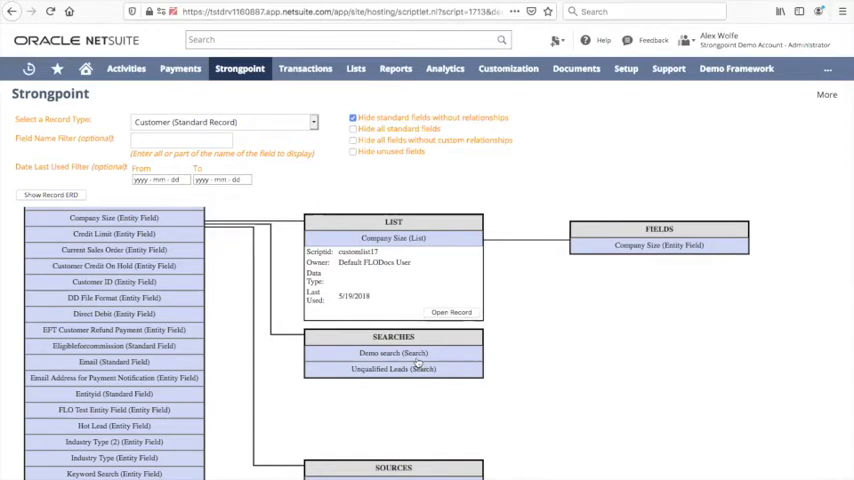
Expand the Demo search to show its four source fields, including Company Size and Priority
{"action": "left_click", "coordinate": [393, 352]}
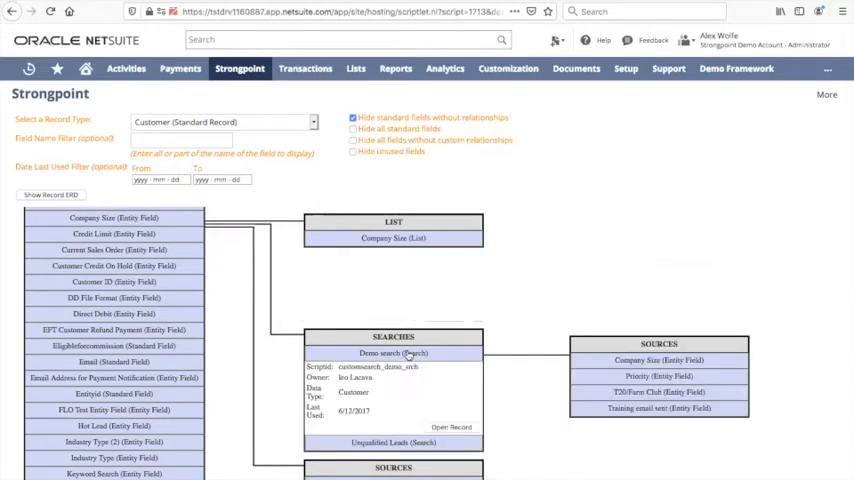
{"action": "mouse_move", "coordinate": [368, 413]}
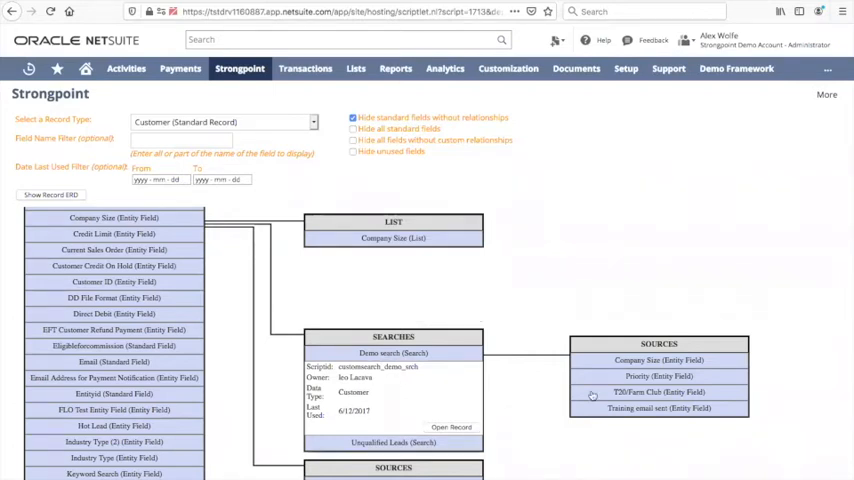
{"action": "mouse_move", "coordinate": [367, 400]}
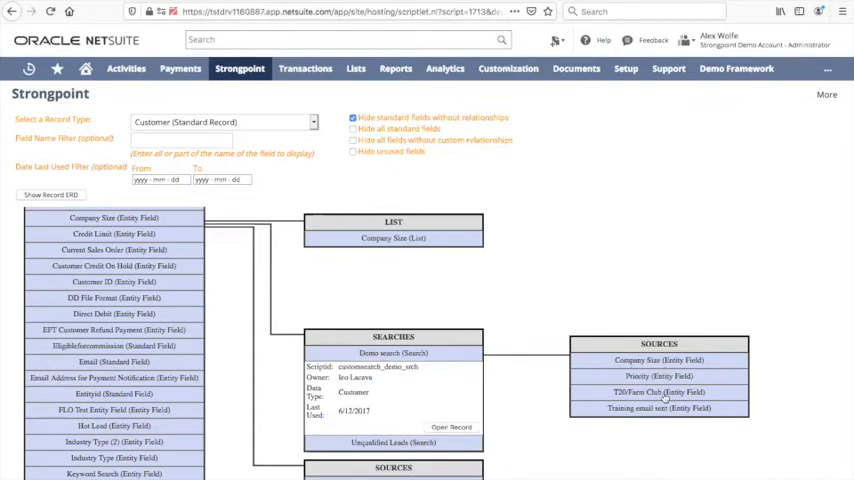
{"action": "mouse_move", "coordinate": [165, 426]}
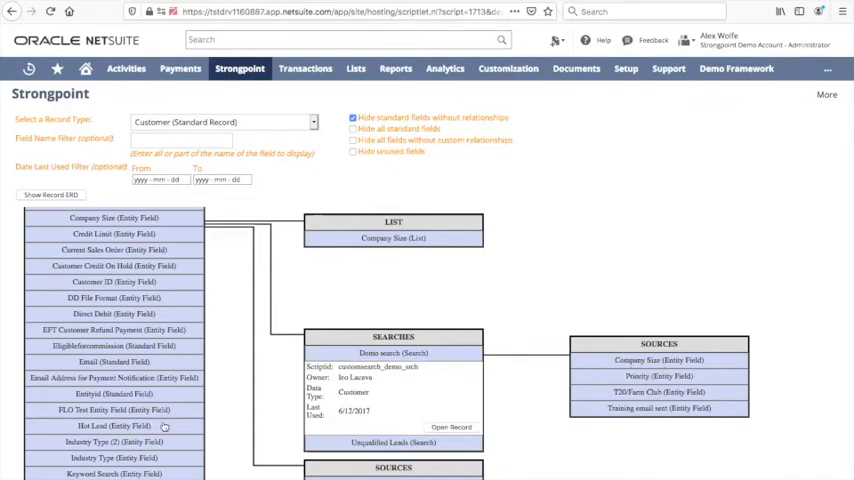
Trace Set Customer Credit on Hold to its Set Customer Credit Hold workflow and scripts
{"action": "scroll", "scroll_direction": "down", "scroll_amount": 3}
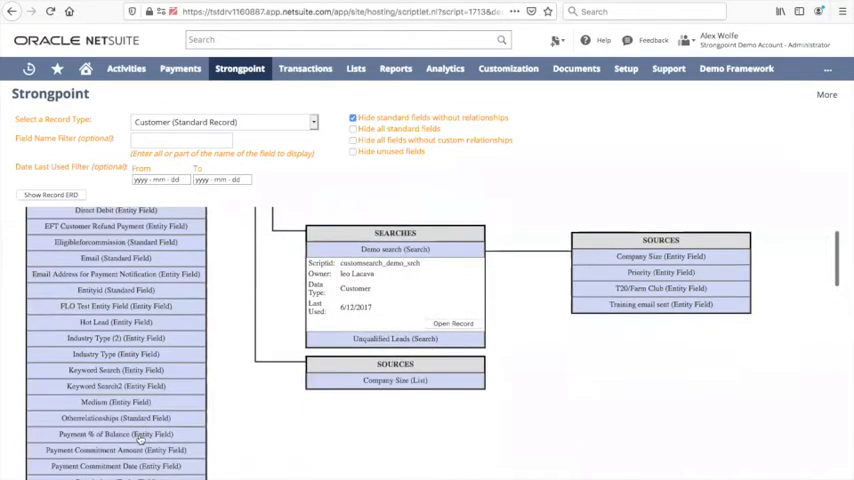
{"action": "scroll", "scroll_direction": "down", "scroll_amount": 3}
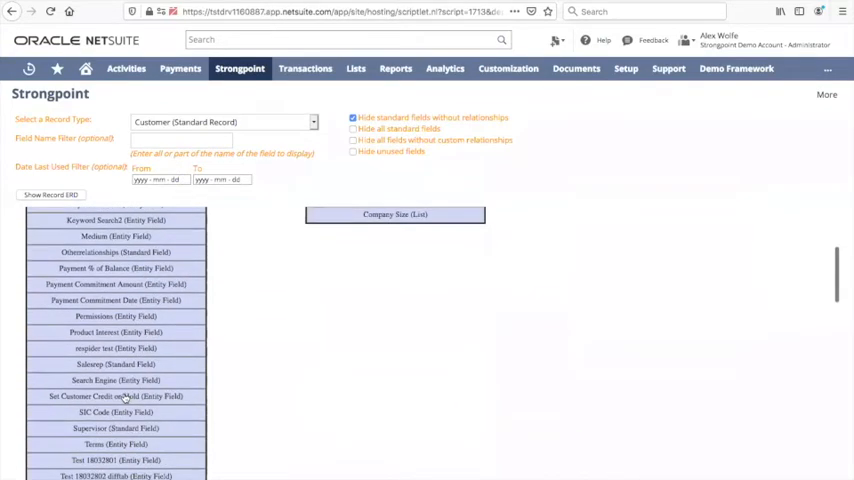
{"action": "left_click", "coordinate": [115, 396]}
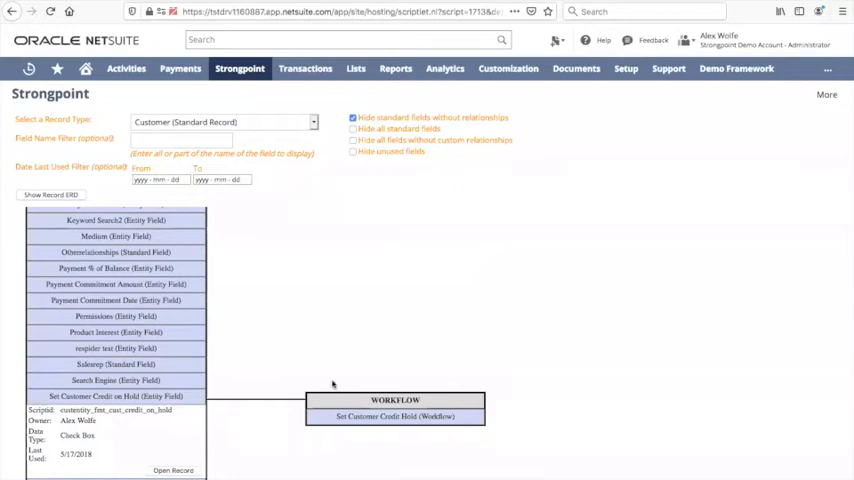
{"action": "mouse_move", "coordinate": [347, 431]}
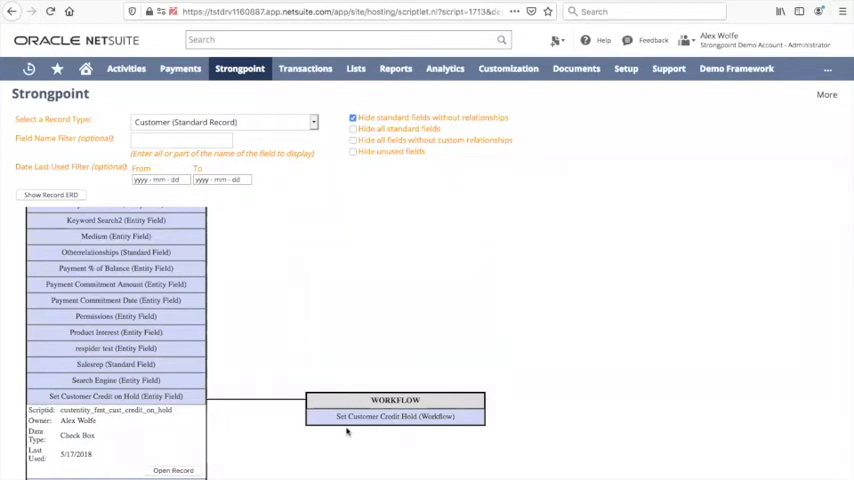
{"action": "left_click", "coordinate": [395, 416]}
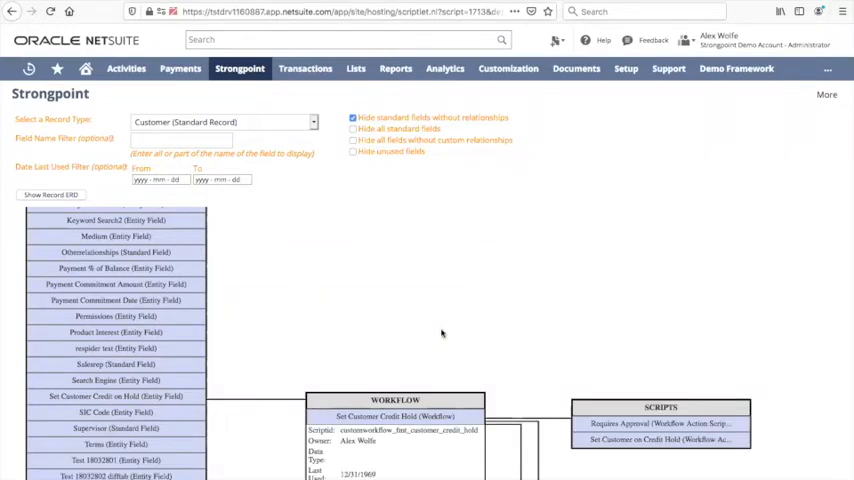
{"action": "scroll", "scroll_direction": "down", "scroll_amount": 3}
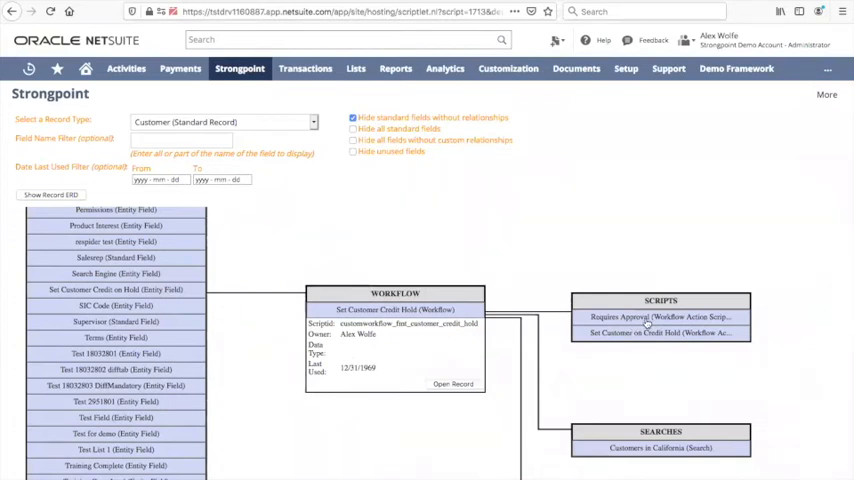
{"action": "scroll", "scroll_direction": "down", "scroll_amount": 3}
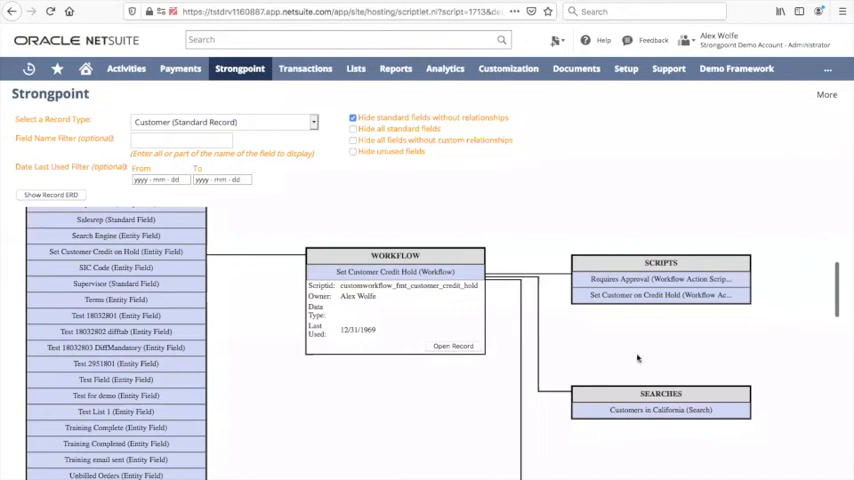
{"action": "scroll", "scroll_direction": "down", "scroll_amount": 3}
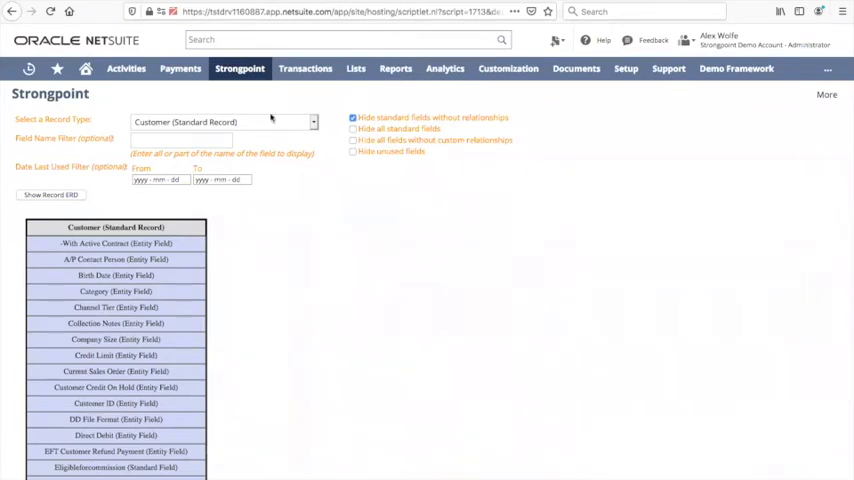
Open the Company Size entity field's customization record with its related list and searches
{"action": "left_click", "coordinate": [114, 339]}
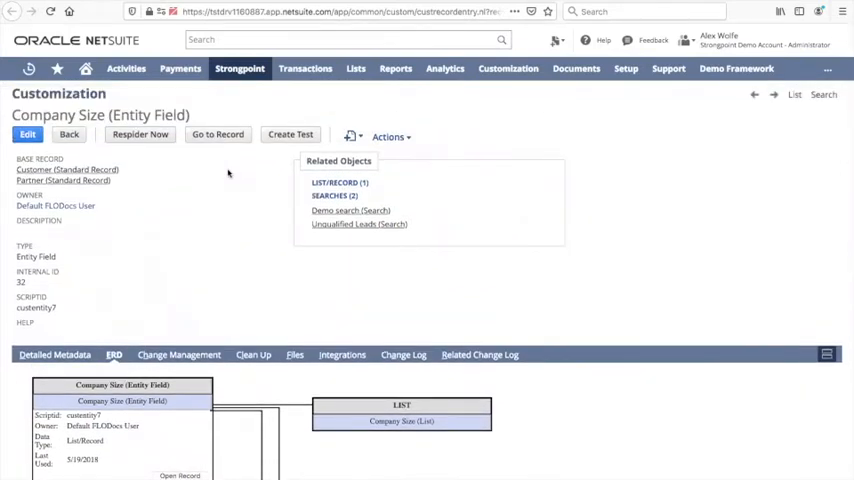
{"action": "mouse_move", "coordinate": [197, 261]}
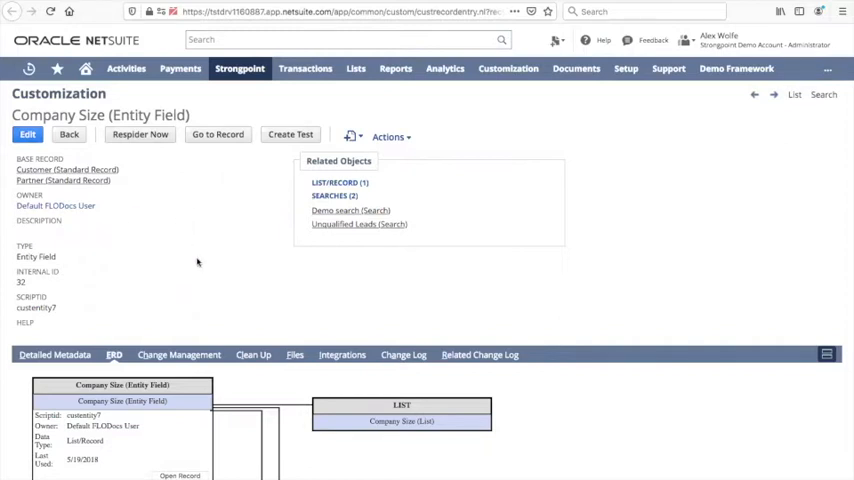
{"action": "mouse_move", "coordinate": [155, 246]}
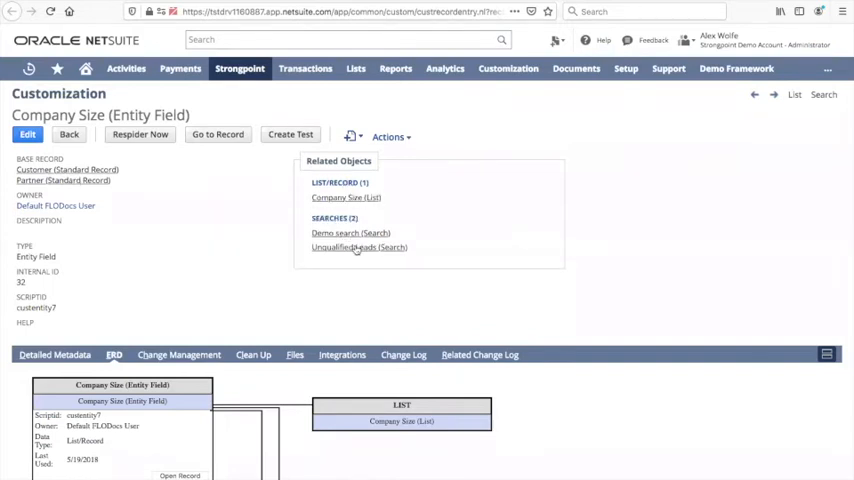
Open the Unused Customizations report and browse its 20 results, last-used dates and owners
{"action": "left_click", "coordinate": [358, 247]}
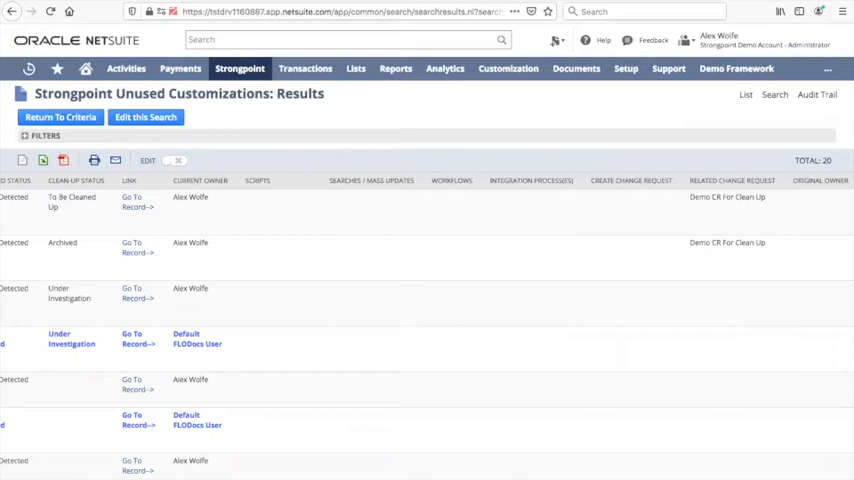
{"action": "mouse_move", "coordinate": [320, 297]}
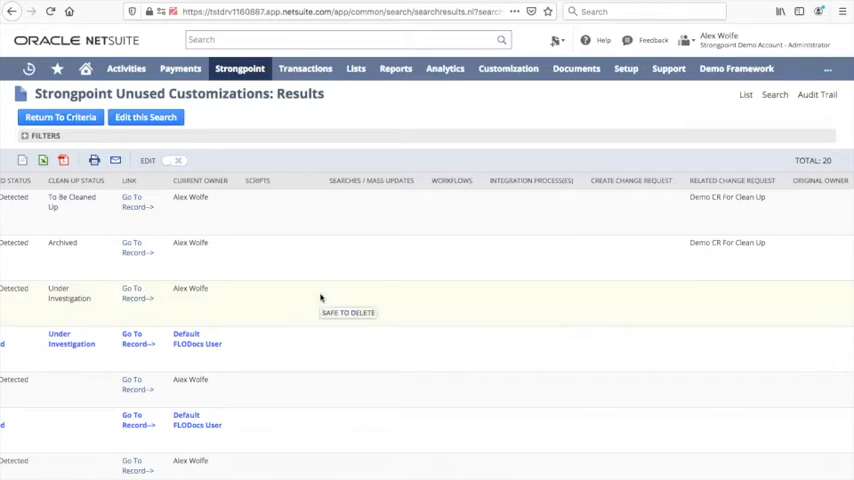
{"action": "scroll", "scroll_direction": "left", "scroll_amount": 3}
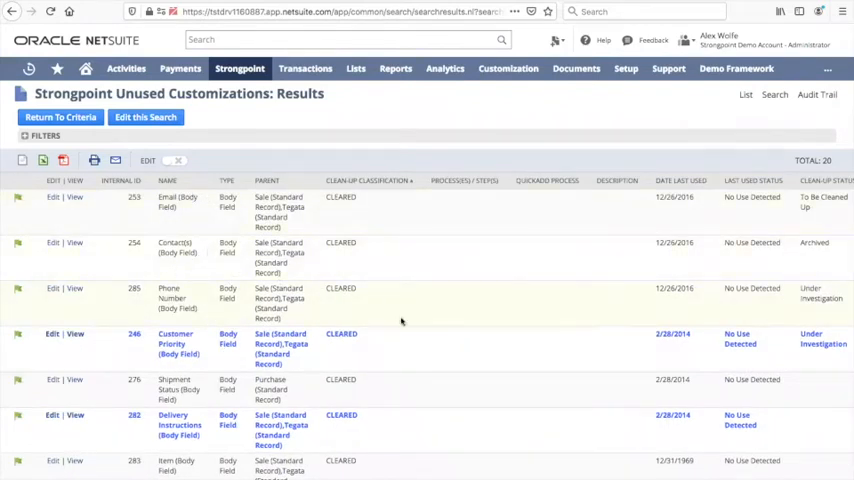
{"action": "mouse_move", "coordinate": [401, 322]}
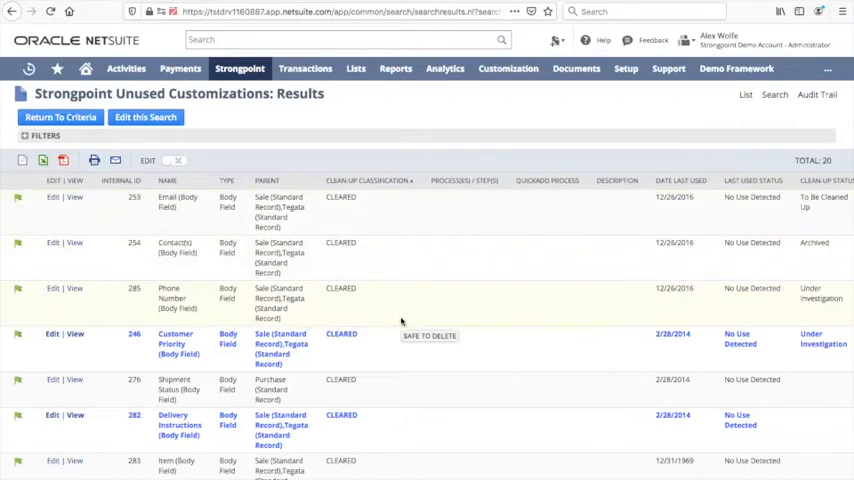
{"action": "mouse_move", "coordinate": [598, 263]}
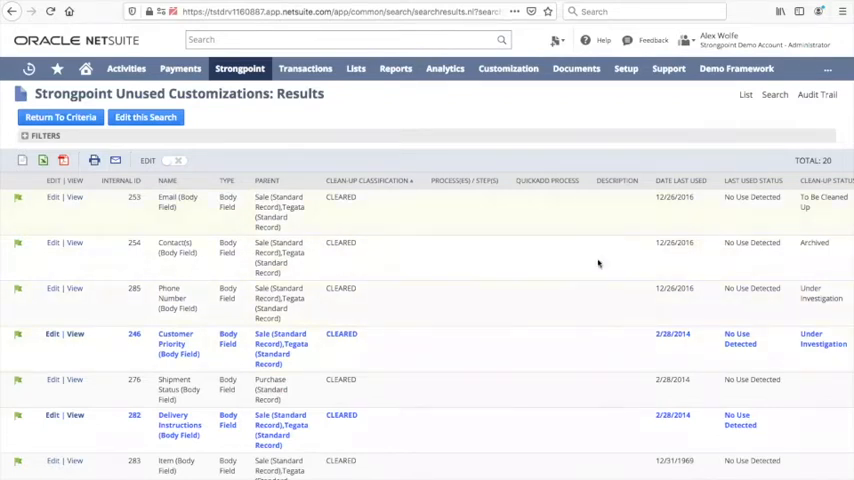
{"action": "mouse_move", "coordinate": [677, 196]}
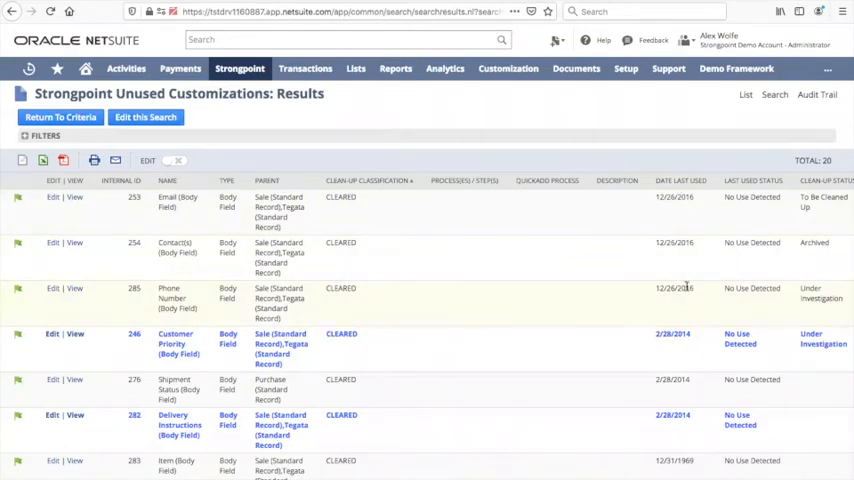
{"action": "mouse_move", "coordinate": [682, 218]}
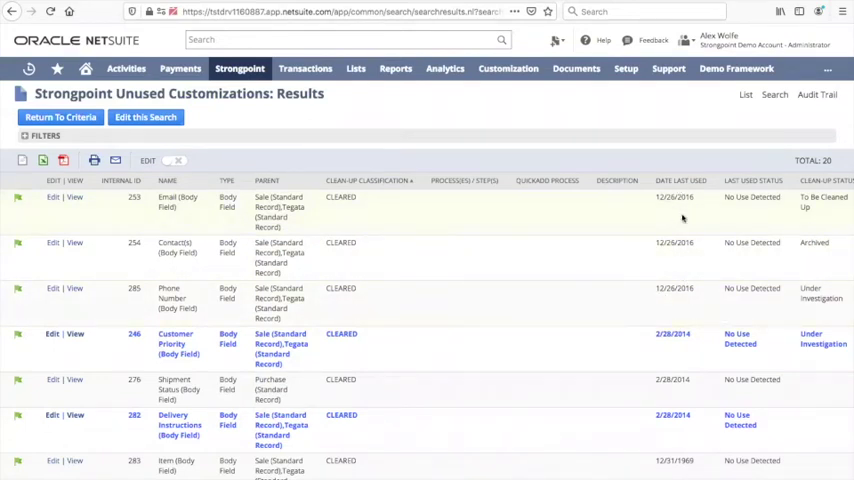
{"action": "mouse_move", "coordinate": [676, 373]}
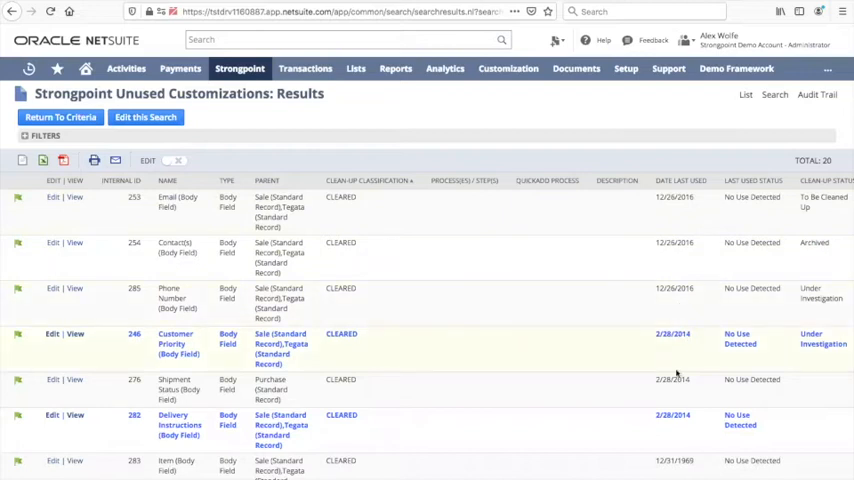
{"action": "scroll", "scroll_direction": "down", "scroll_amount": 3}
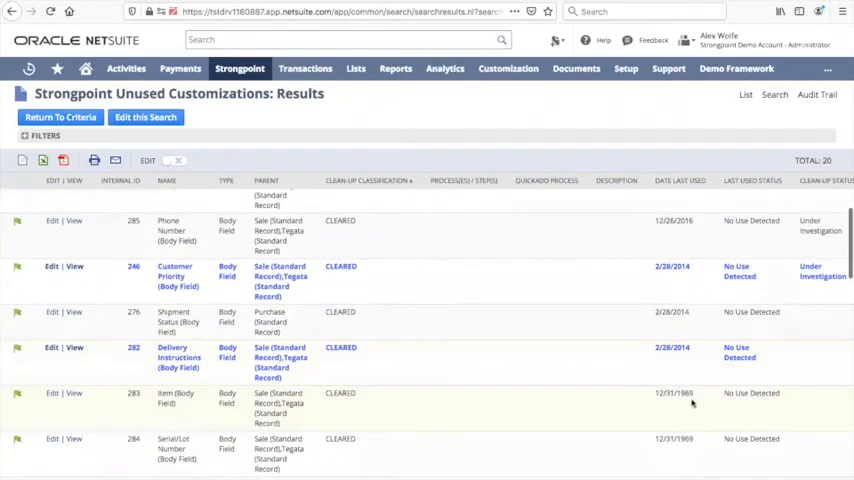
{"action": "mouse_move", "coordinate": [670, 406]}
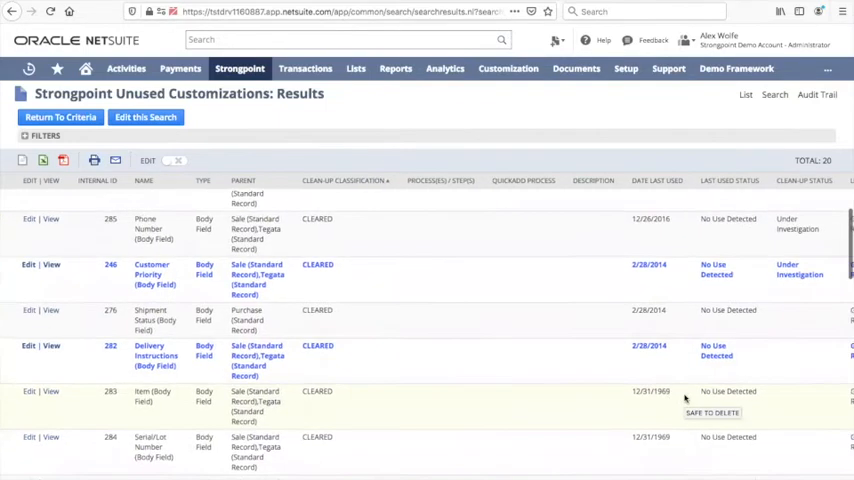
{"action": "scroll", "scroll_direction": "right", "scroll_amount": 3}
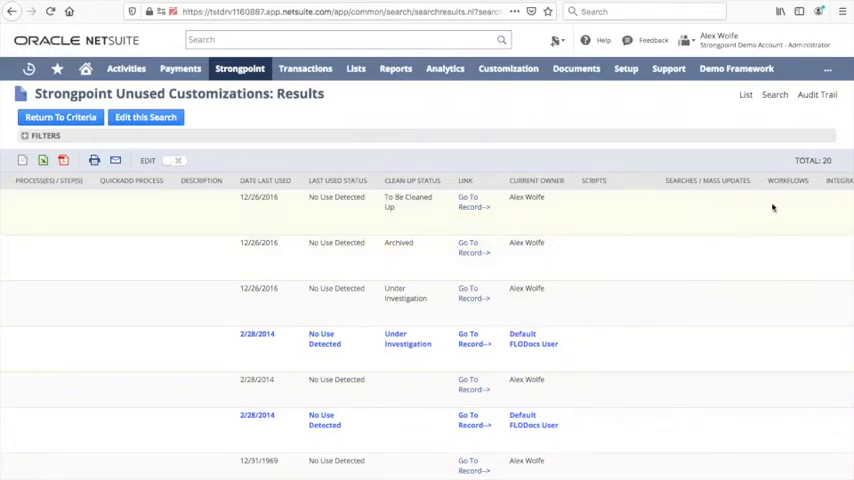
{"action": "mouse_move", "coordinate": [694, 320]}
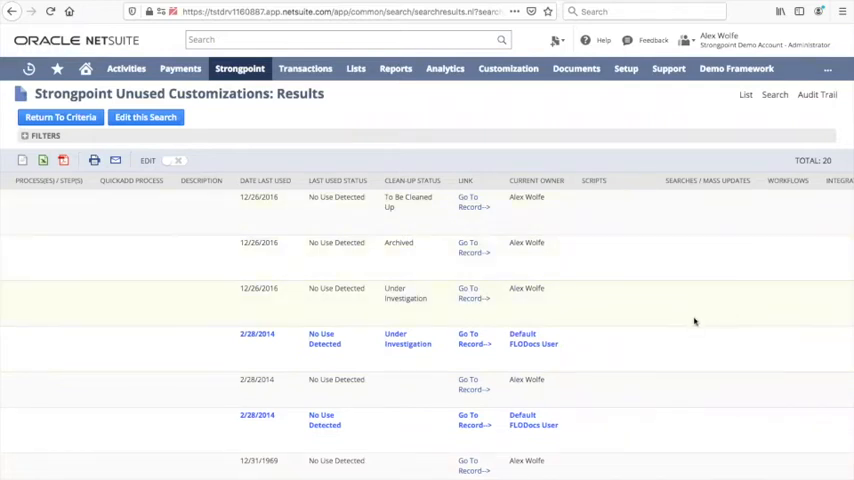
{"action": "scroll", "scroll_direction": "down", "scroll_amount": 3}
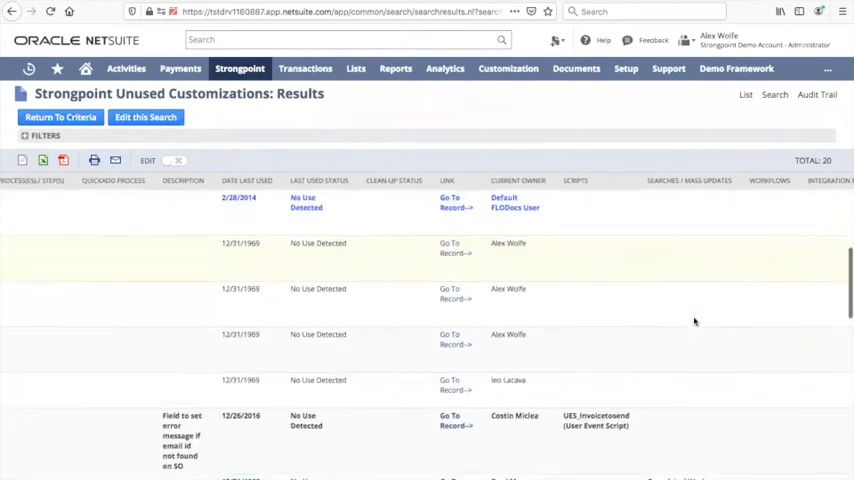
{"action": "scroll", "scroll_direction": "down", "scroll_amount": 3}
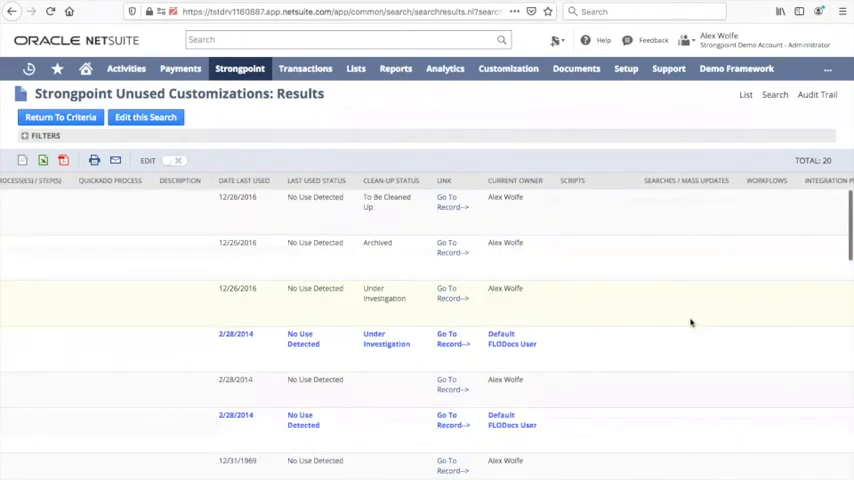
{"action": "scroll", "scroll_direction": "down", "scroll_amount": 3}
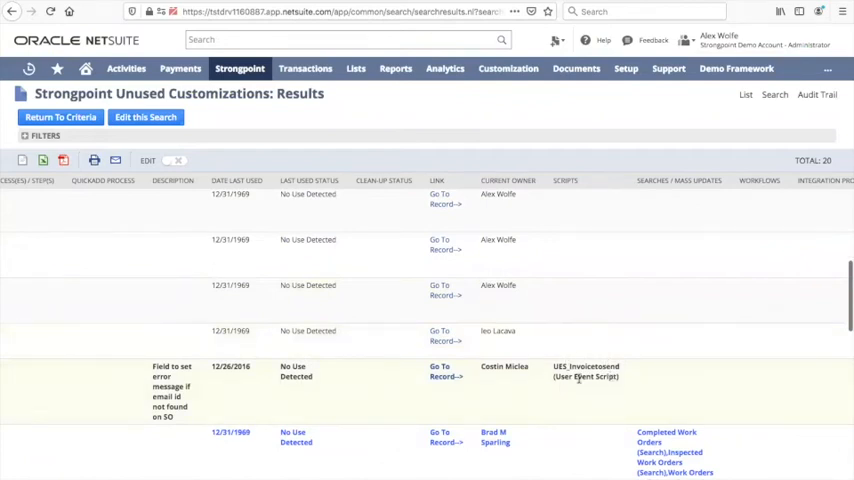
{"action": "scroll", "scroll_direction": "down", "scroll_amount": 3}
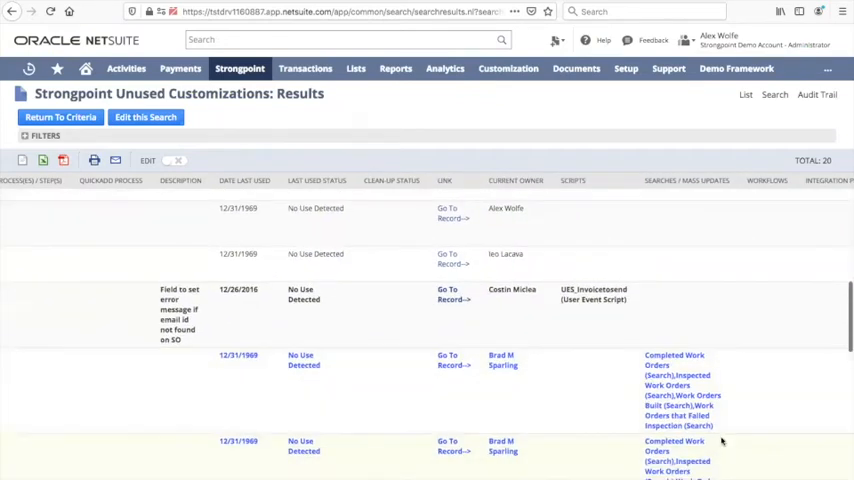
{"action": "scroll", "scroll_direction": "down", "scroll_amount": 3}
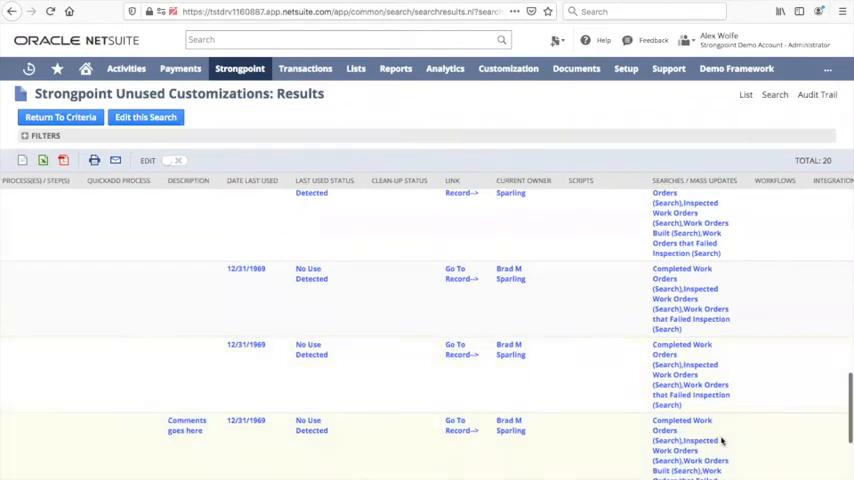
{"action": "scroll", "scroll_direction": "up", "scroll_amount": 3}
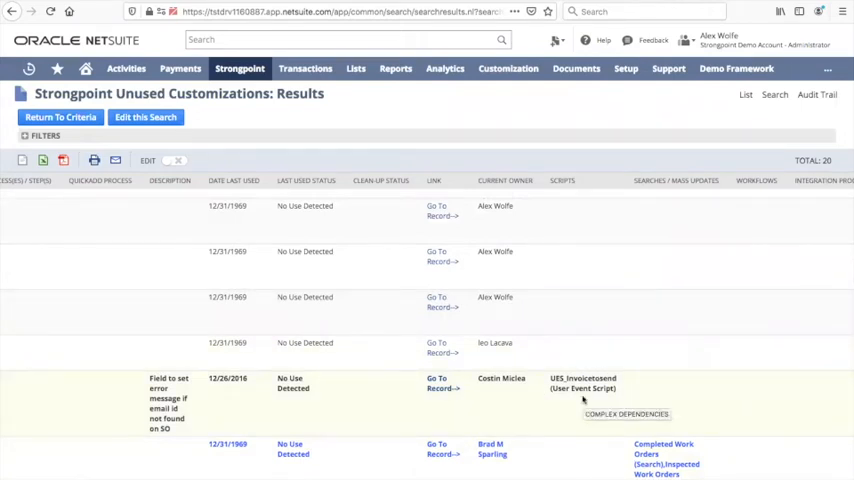
{"action": "mouse_move", "coordinate": [580, 400]}
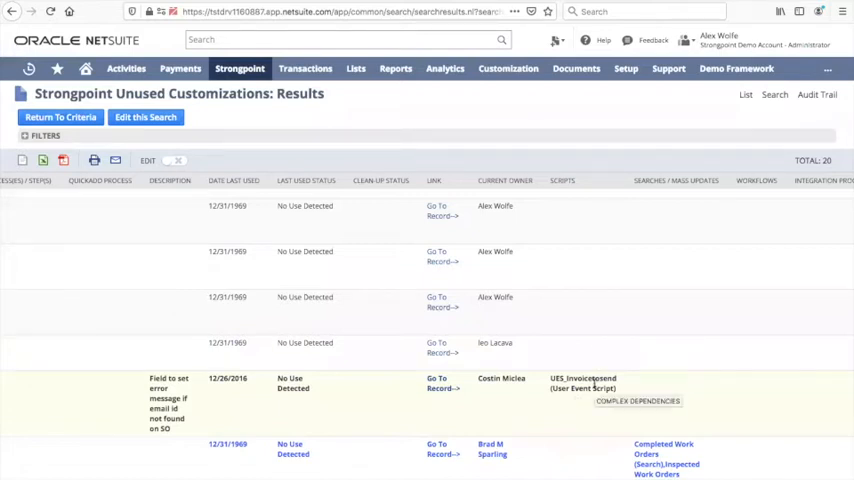
{"action": "mouse_move", "coordinate": [473, 279]}
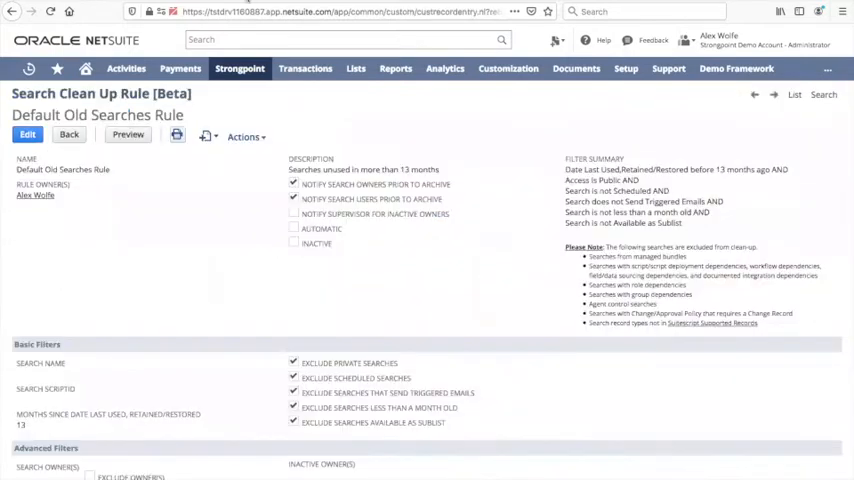
{"action": "mouse_move", "coordinate": [230, 275]}
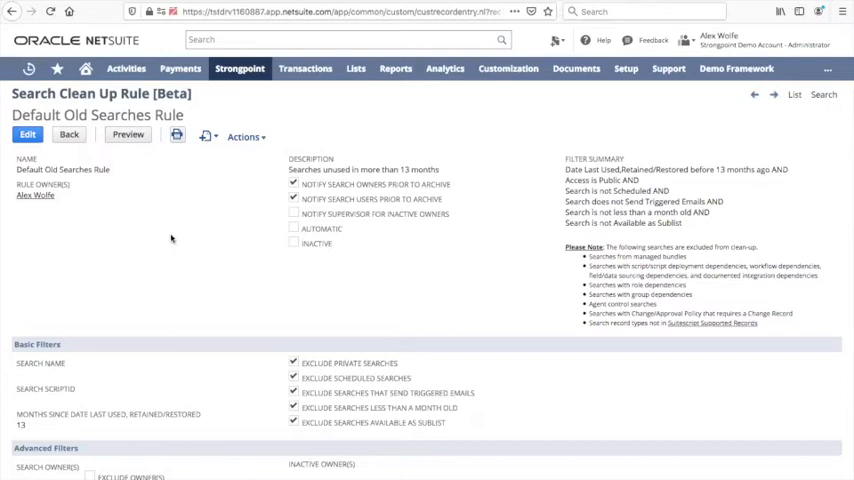
{"action": "mouse_move", "coordinate": [73, 392]}
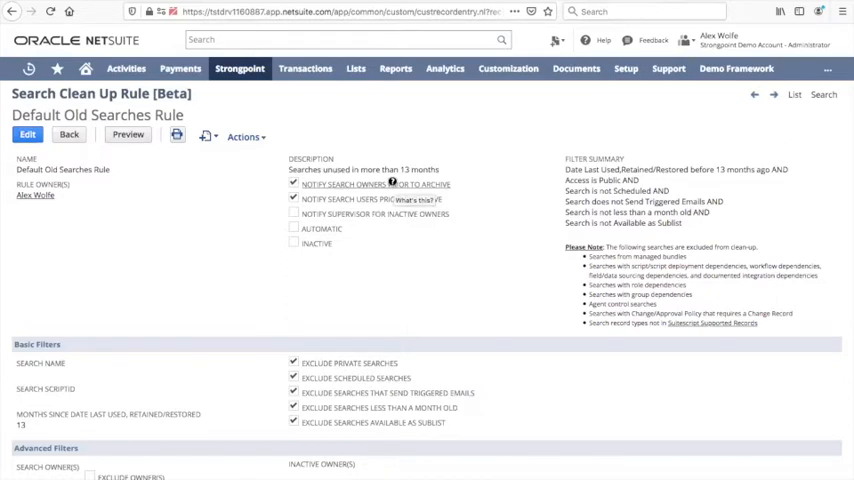
{"action": "mouse_move", "coordinate": [524, 262]}
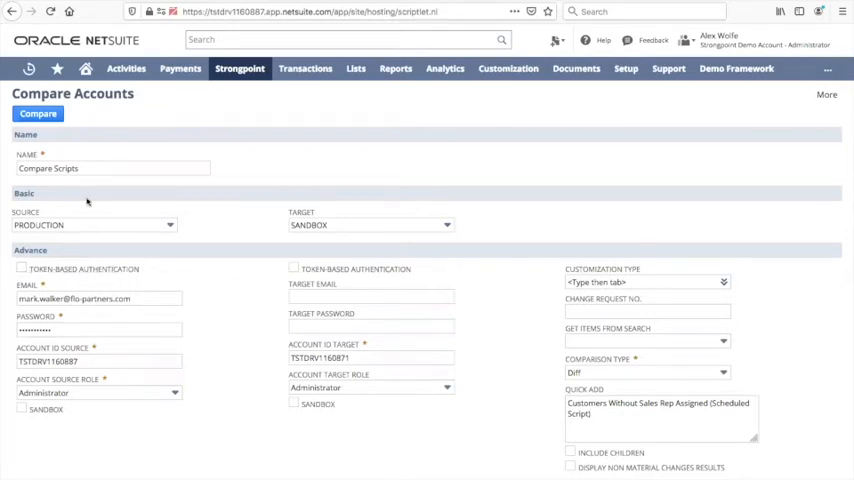
Compare Production against Sandbox, finding the changed Customers Without Sales Rep Assigned script
{"action": "left_click", "coordinate": [38, 113]}
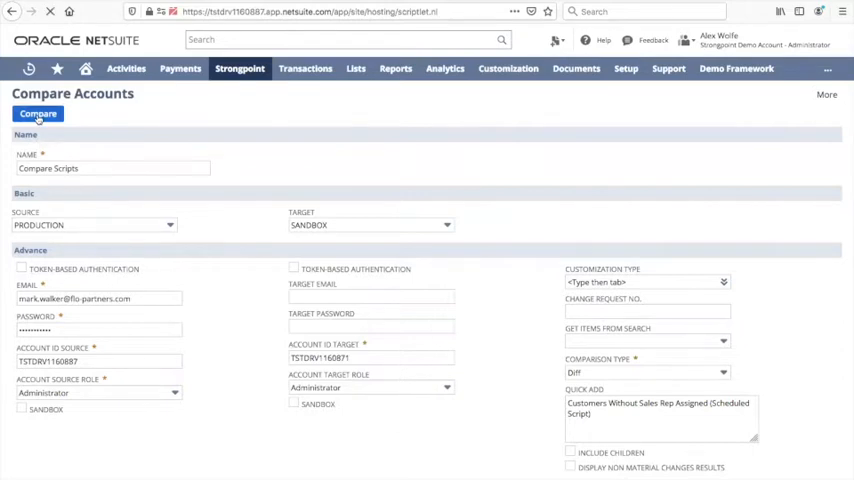
{"action": "left_click", "coordinate": [38, 113]}
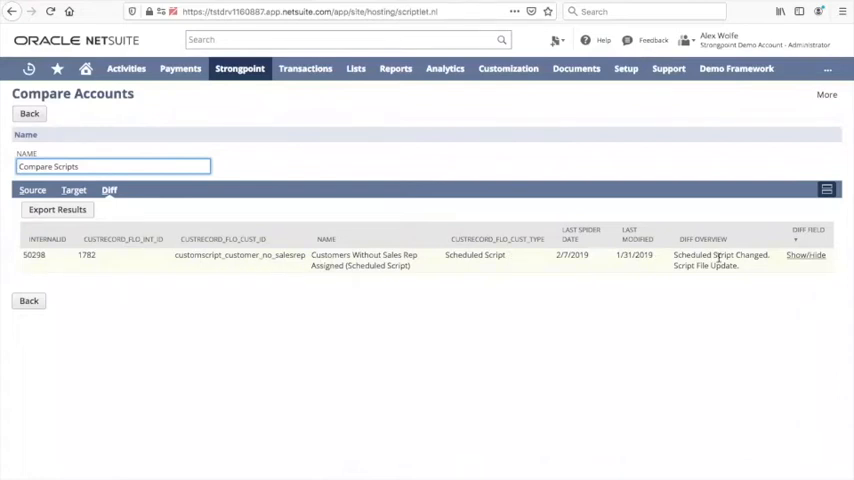
{"action": "mouse_move", "coordinate": [717, 263]}
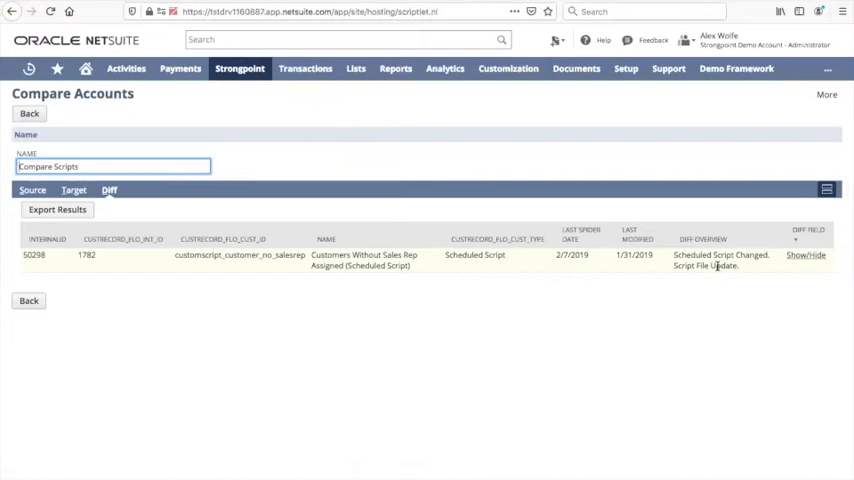
{"action": "mouse_move", "coordinate": [481, 313]}
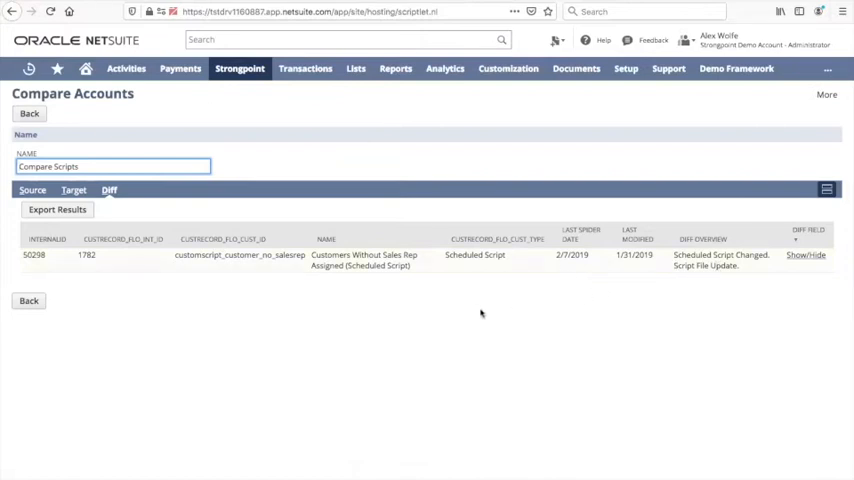
Reveal the changed script's hash and size differences, then view its line-by-line file diff
{"action": "left_click", "coordinate": [805, 255]}
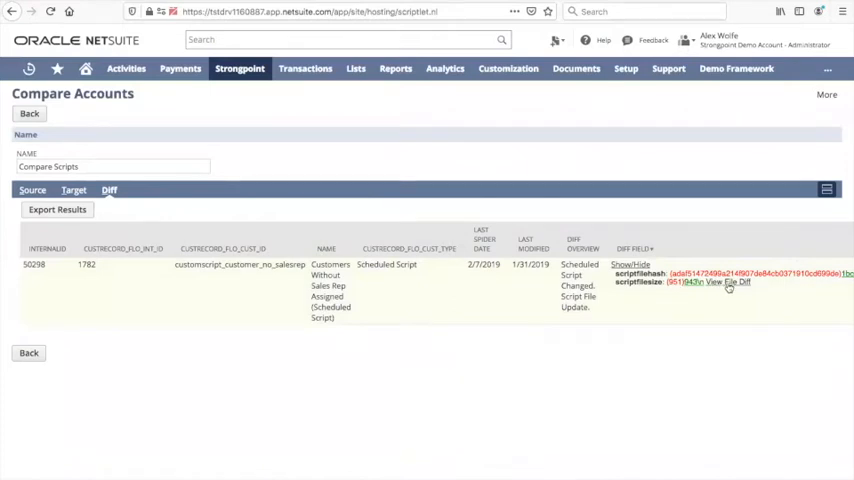
{"action": "left_click", "coordinate": [733, 282]}
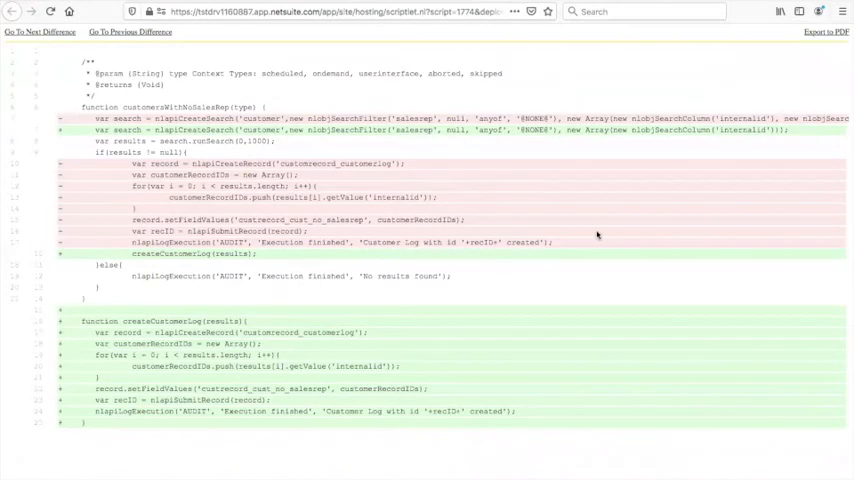
{"action": "mouse_move", "coordinate": [354, 190]}
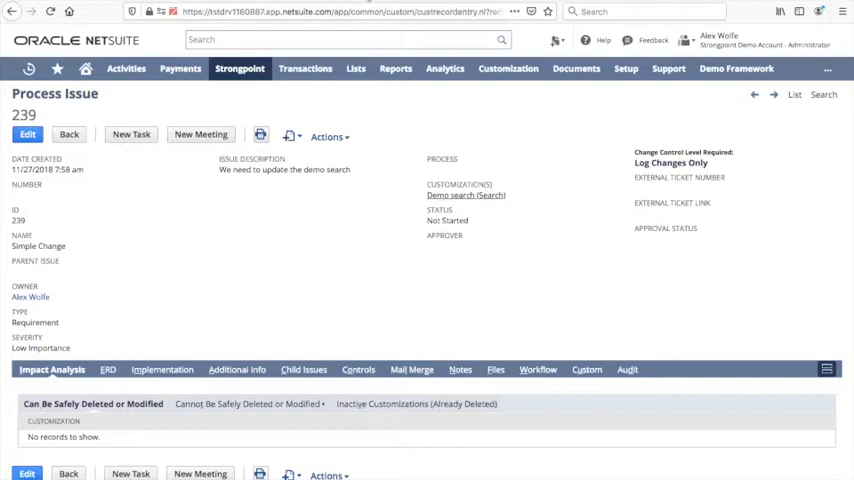
{"action": "mouse_move", "coordinate": [465, 195]}
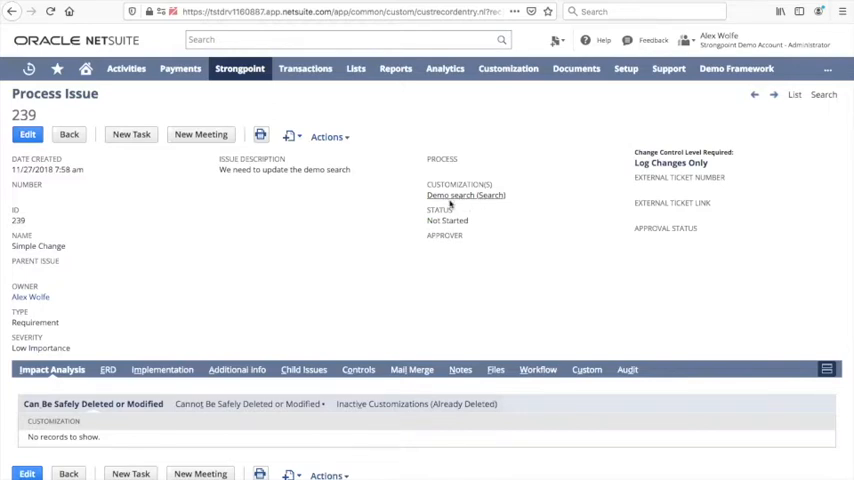
{"action": "mouse_move", "coordinate": [648, 170]}
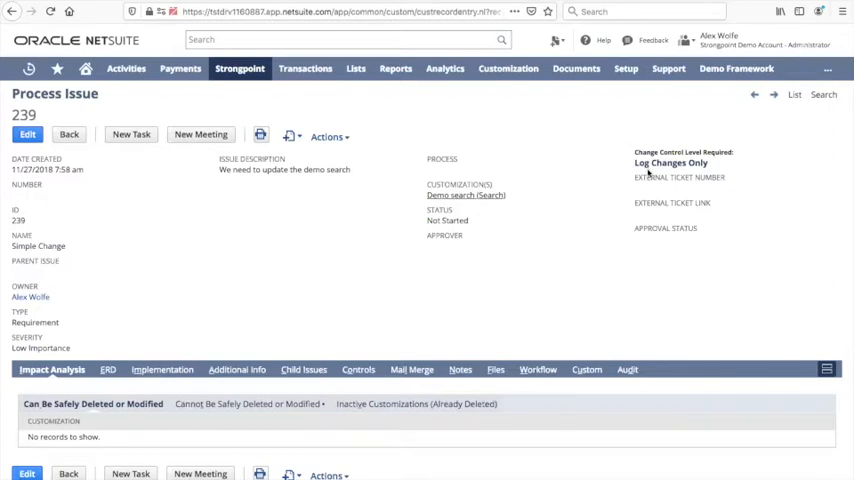
{"action": "mouse_move", "coordinate": [463, 206]}
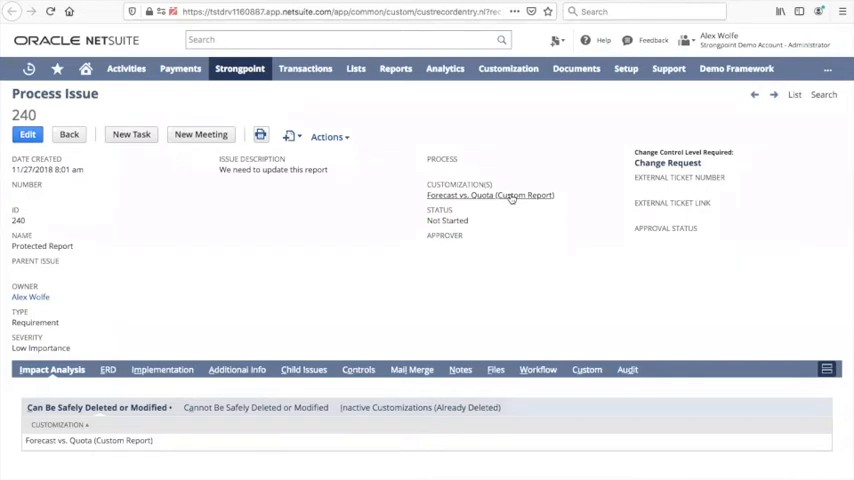
{"action": "mouse_move", "coordinate": [683, 147]}
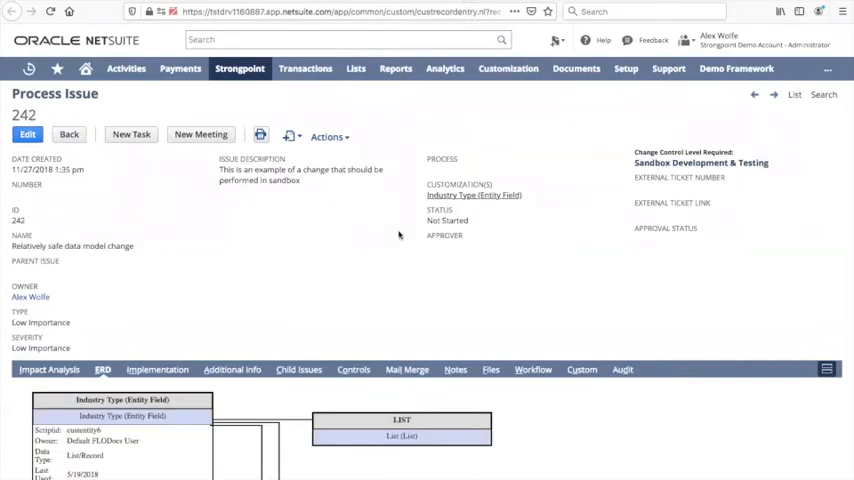
{"action": "mouse_move", "coordinate": [470, 195]}
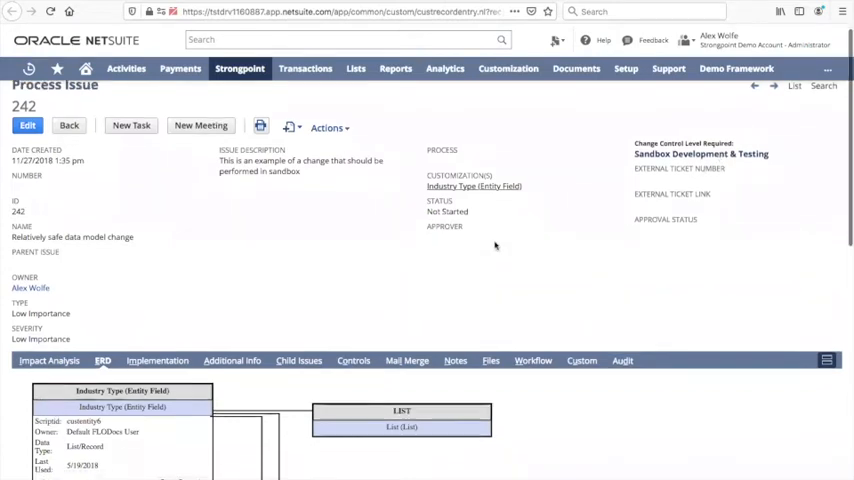
Scroll Process Issue 242's ERD linking Industry Type to a list, two searches and a source
{"action": "scroll", "scroll_direction": "down", "scroll_amount": 3}
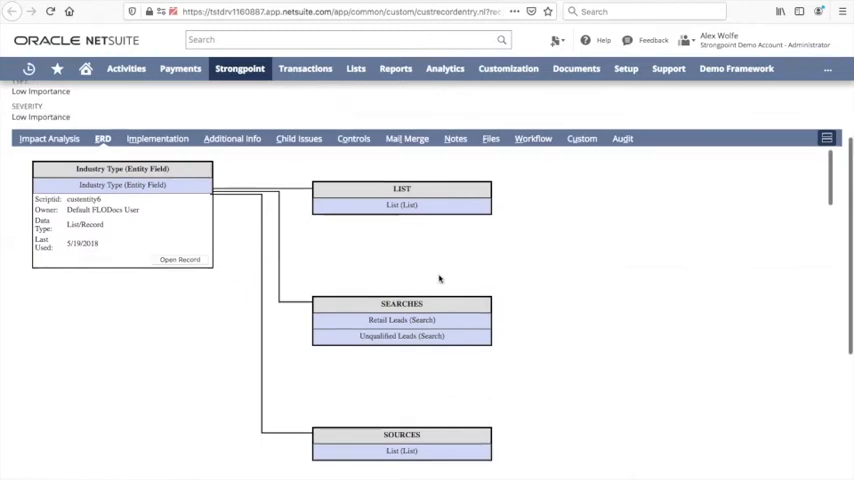
{"action": "scroll", "scroll_direction": "up", "scroll_amount": 3}
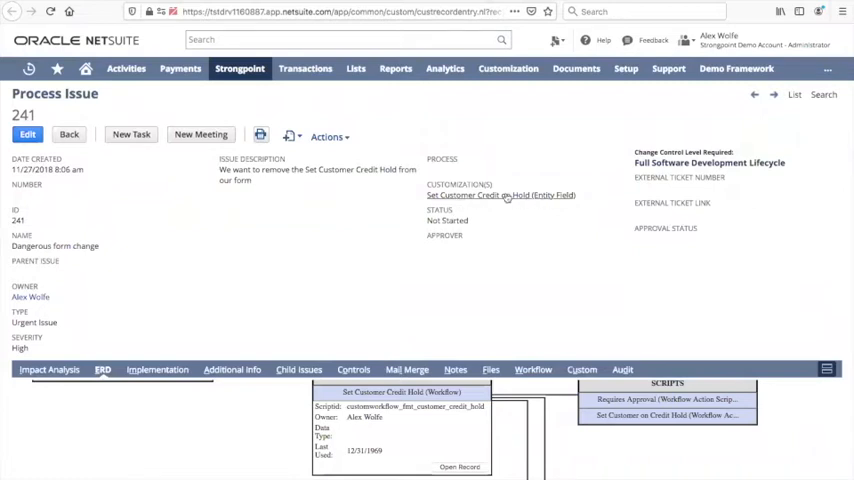
{"action": "mouse_move", "coordinate": [540, 196]}
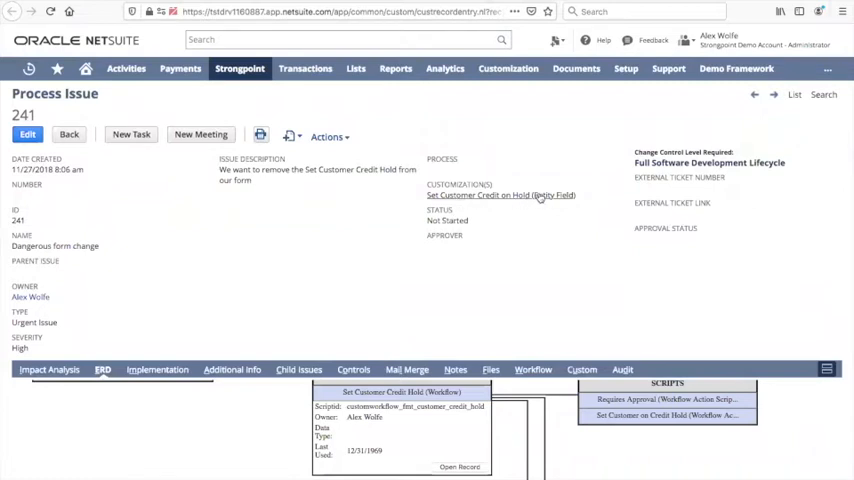
{"action": "mouse_move", "coordinate": [708, 167]}
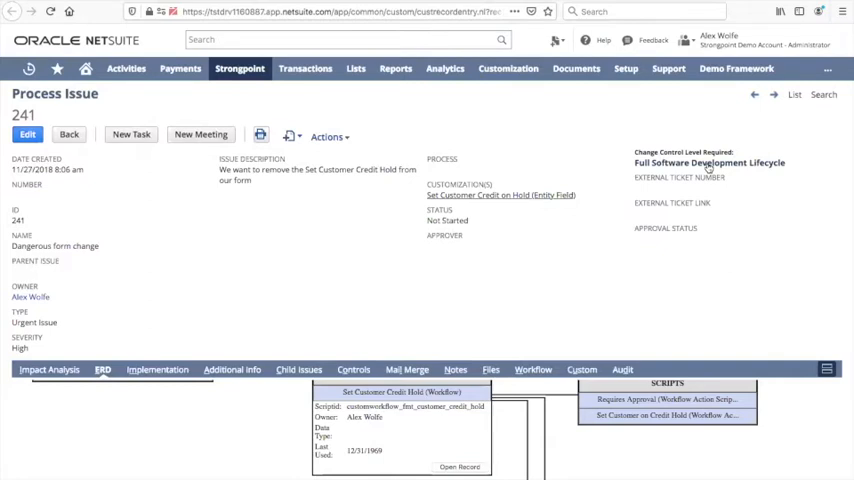
{"action": "mouse_move", "coordinate": [242, 418]}
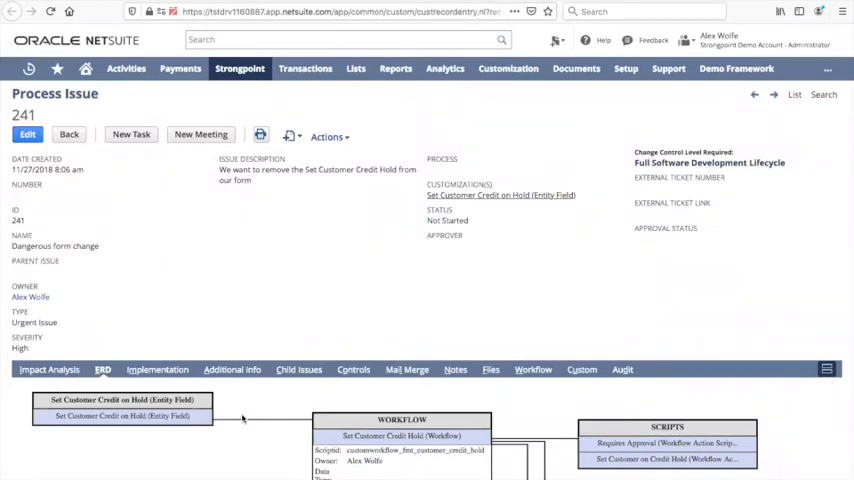
{"action": "mouse_move", "coordinate": [265, 432]}
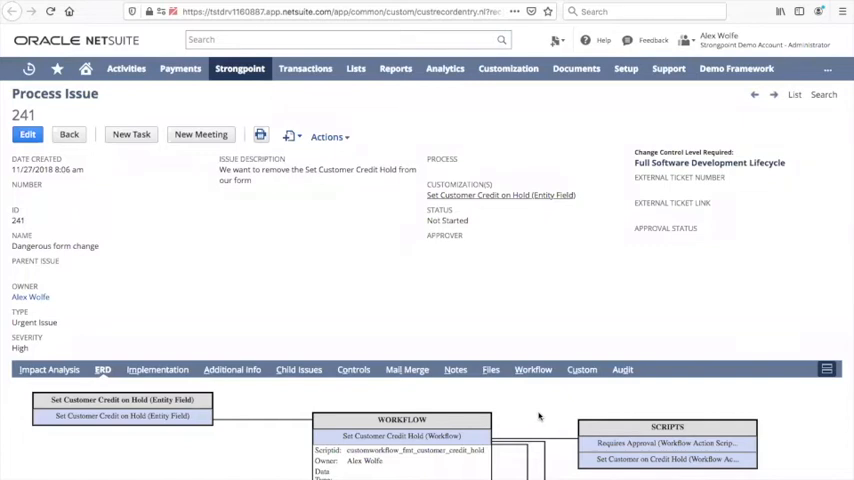
{"action": "mouse_move", "coordinate": [549, 146]}
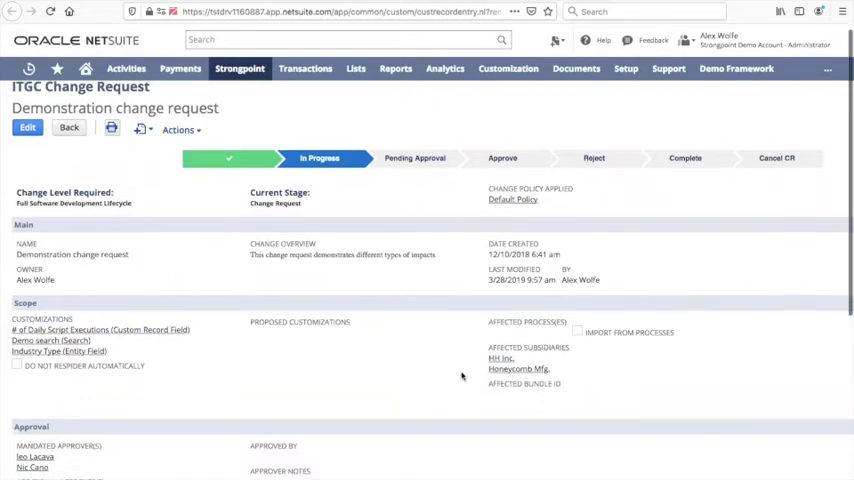
Scroll down the Demonstration change request to its section listing two mandated approvers
{"action": "scroll", "scroll_direction": "down", "scroll_amount": 3}
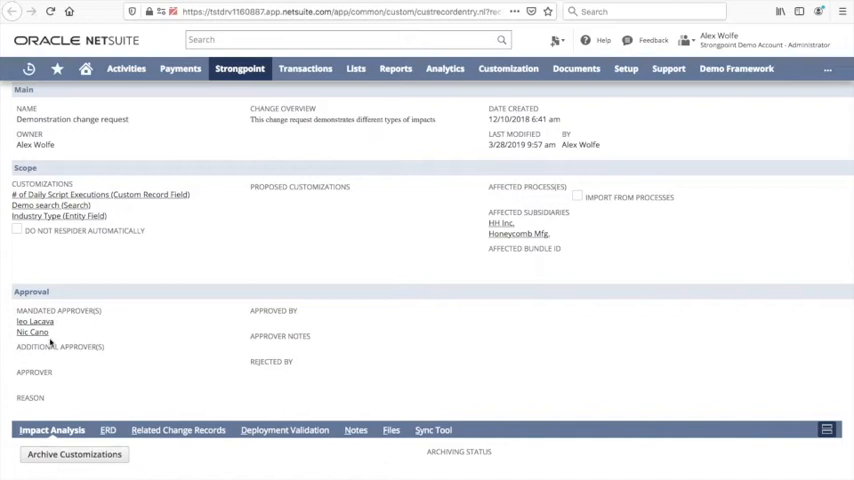
{"action": "mouse_move", "coordinate": [205, 372]}
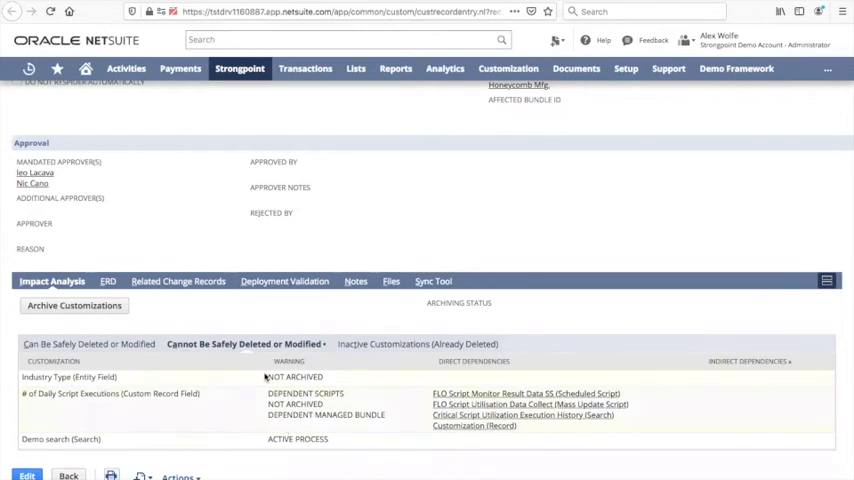
{"action": "mouse_move", "coordinate": [196, 384]}
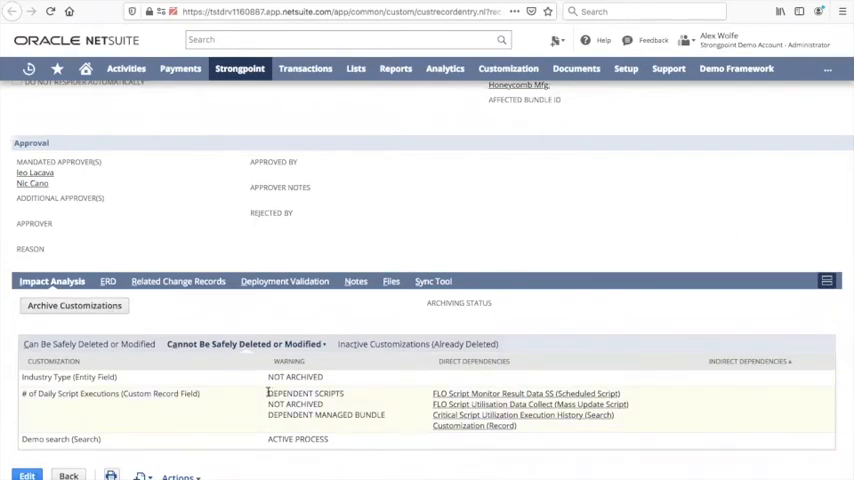
List customizations that cannot be safely deleted or modified, with warnings and dependent scripts
{"action": "double_click", "coordinate": [305, 393]}
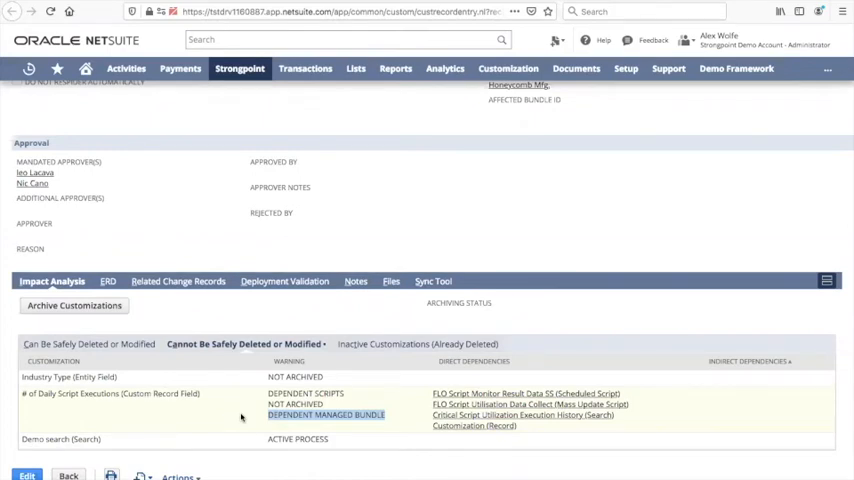
View the change's ERD diagram, then its related change records with no process issues
{"action": "left_click", "coordinate": [102, 281]}
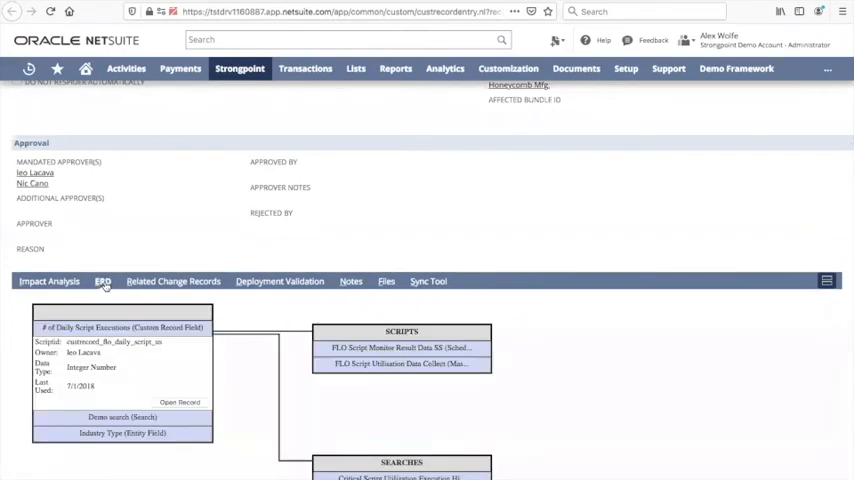
{"action": "left_click", "coordinate": [175, 281]}
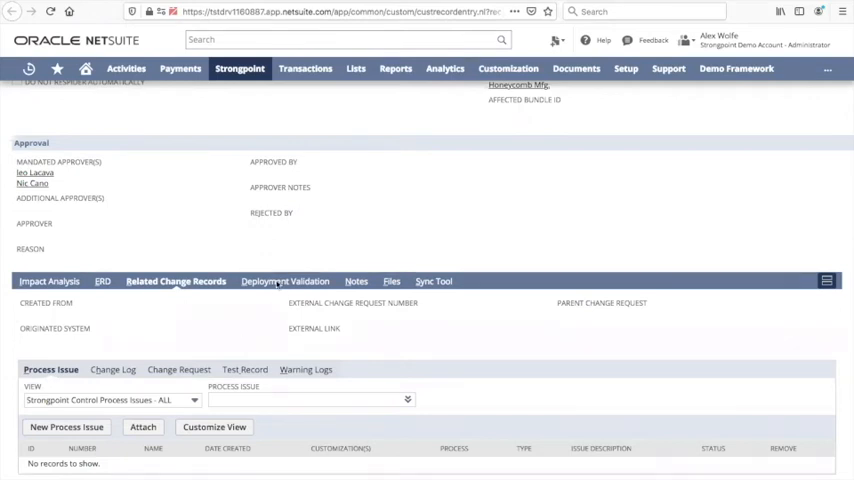
Show the Demonstration change's deployment validation with one production-to-sandbox pre-development diff
{"action": "left_click", "coordinate": [284, 281]}
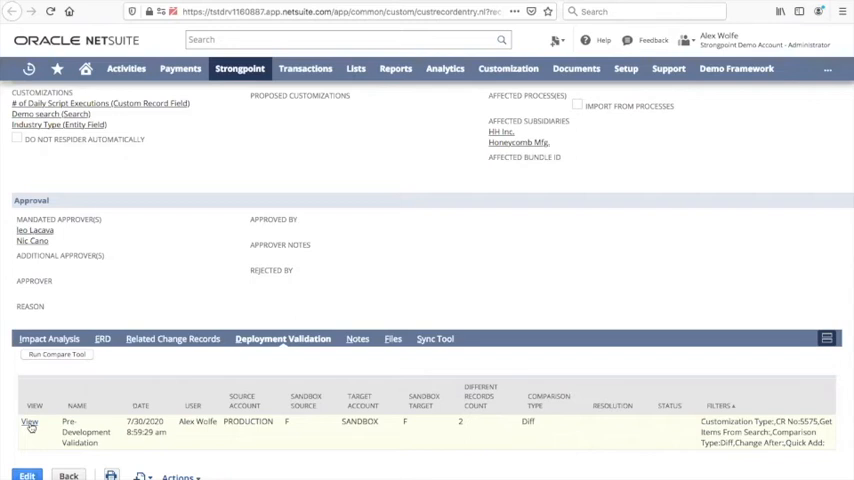
Run the Open Noncompliant Changes report, listing 1,774 changes
{"action": "left_click", "coordinate": [239, 68]}
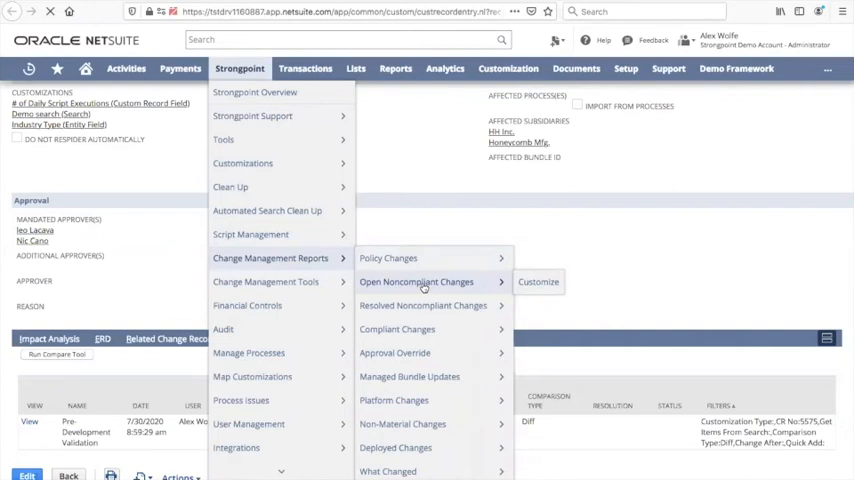
{"action": "left_click", "coordinate": [416, 281]}
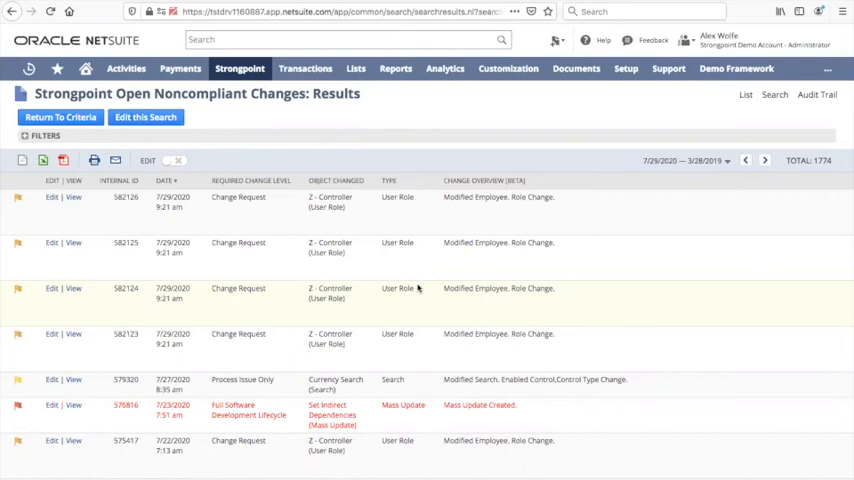
{"action": "mouse_move", "coordinate": [290, 419]}
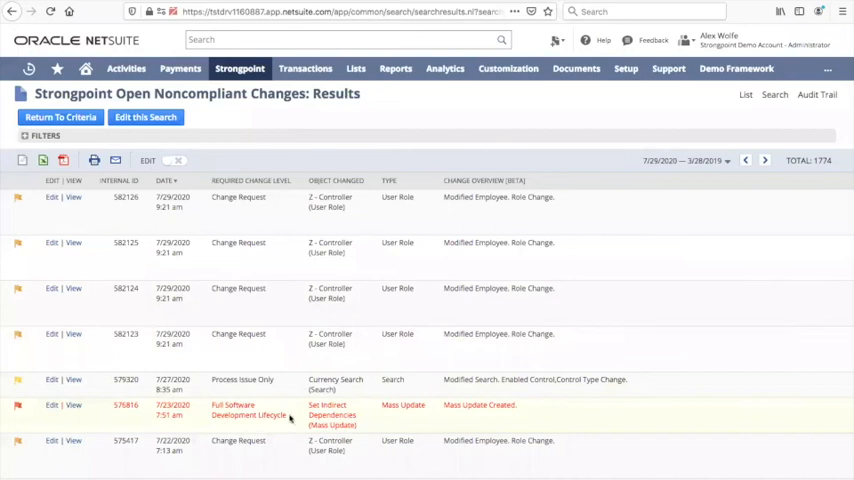
{"action": "mouse_move", "coordinate": [263, 427]}
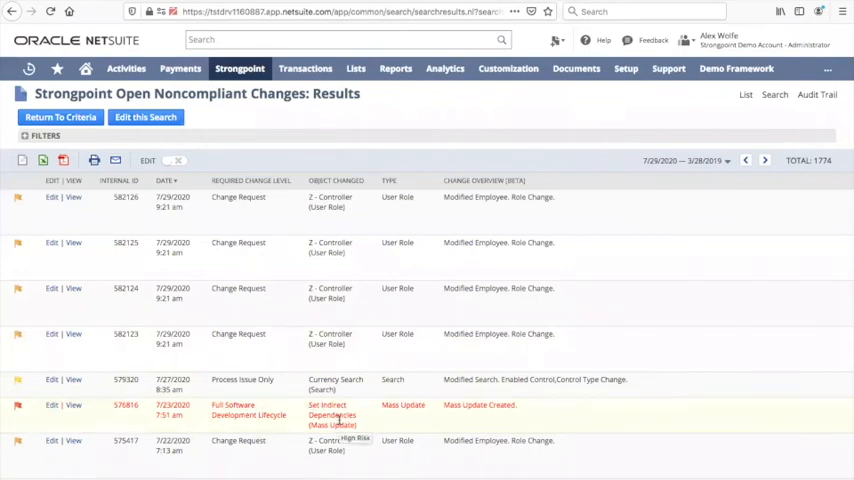
{"action": "mouse_move", "coordinate": [226, 440]}
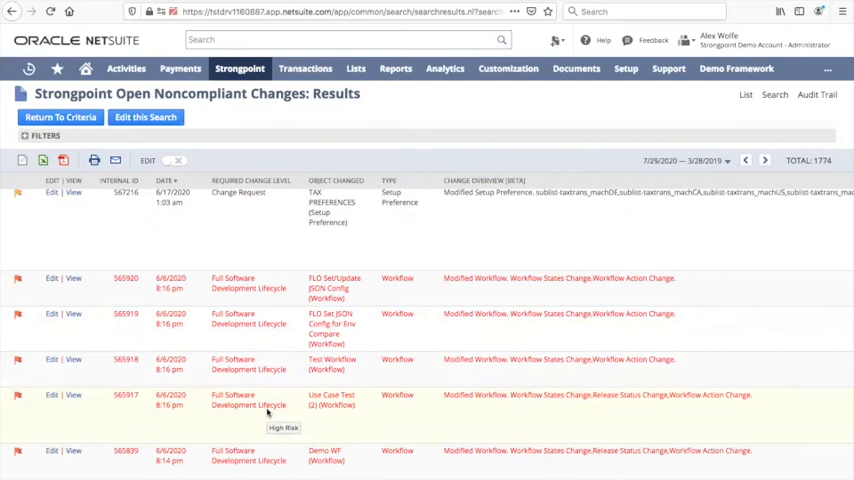
{"action": "mouse_move", "coordinate": [264, 370]}
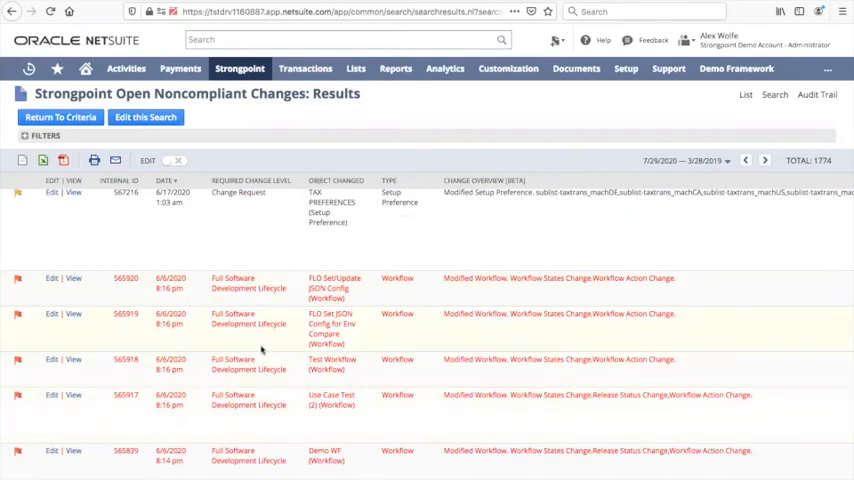
{"action": "mouse_move", "coordinate": [262, 350]}
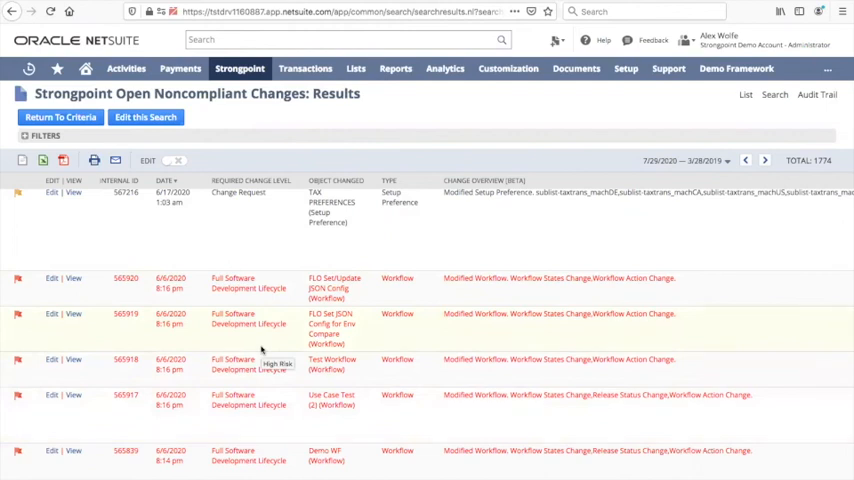
{"action": "mouse_move", "coordinate": [322, 357]}
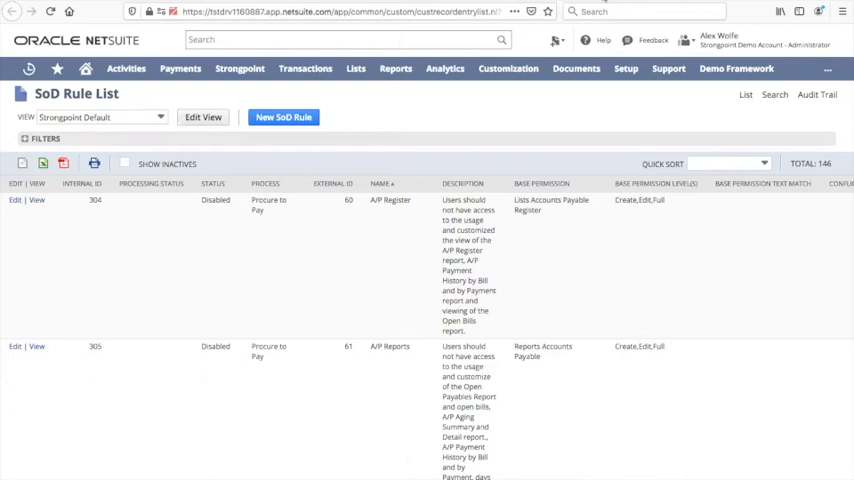
{"action": "mouse_move", "coordinate": [702, 270]}
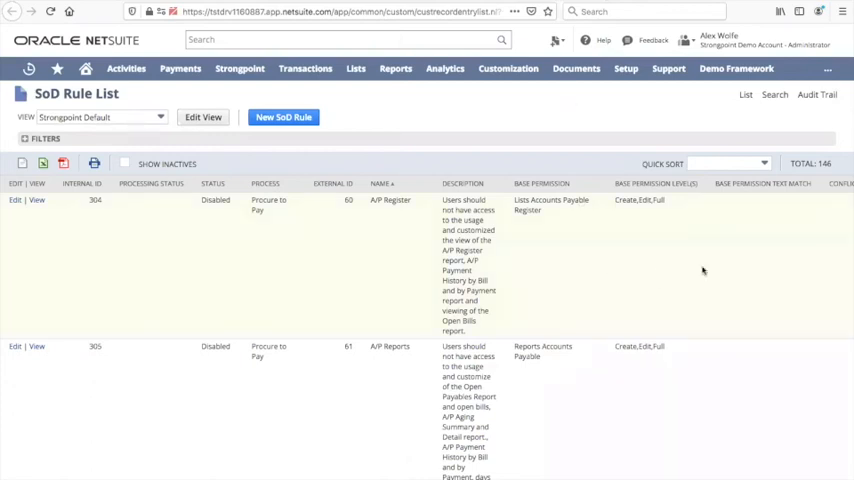
{"action": "mouse_move", "coordinate": [658, 268]}
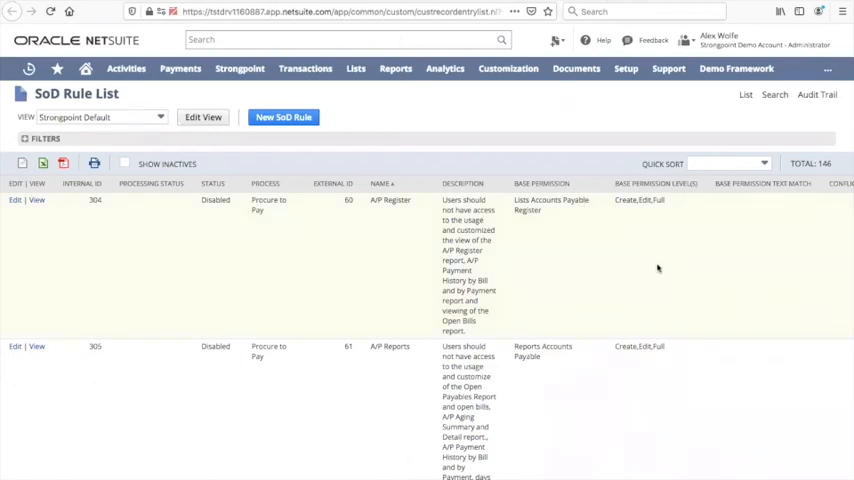
{"action": "mouse_move", "coordinate": [588, 246]}
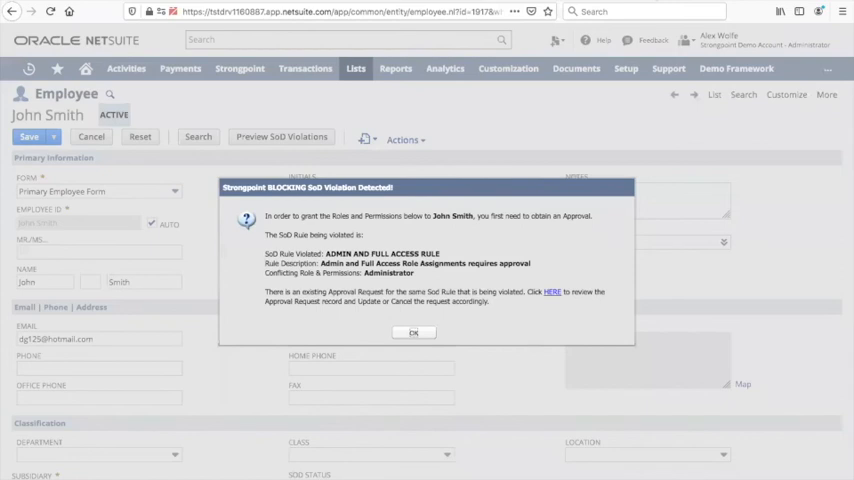
{"action": "mouse_move", "coordinate": [438, 311]}
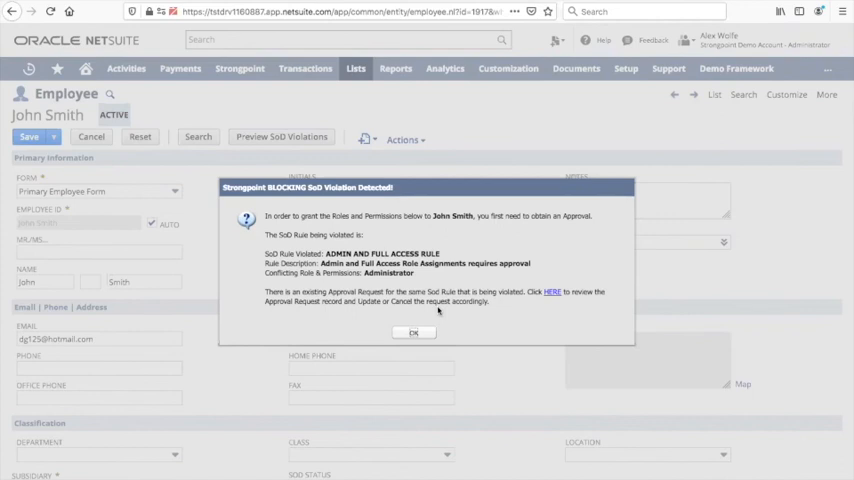
{"action": "mouse_move", "coordinate": [457, 226]}
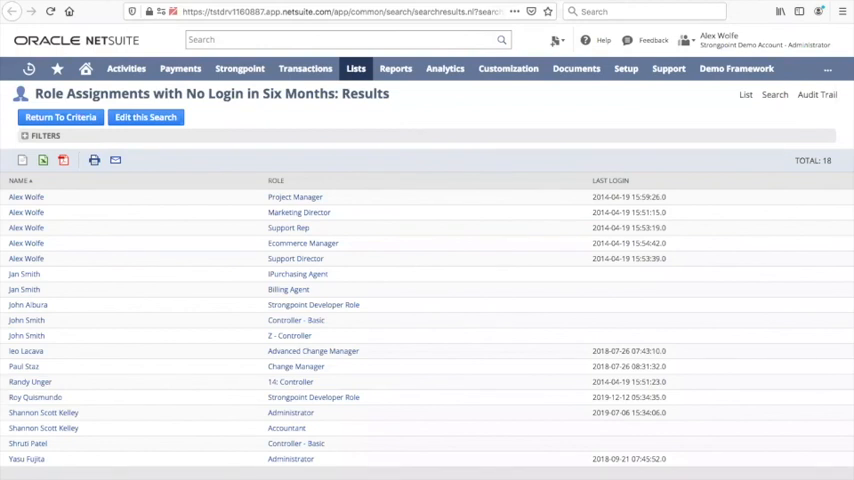
Browse the SoD Role Clean Up reports menu with the 18-assignment results still open
{"action": "left_click", "coordinate": [576, 68]}
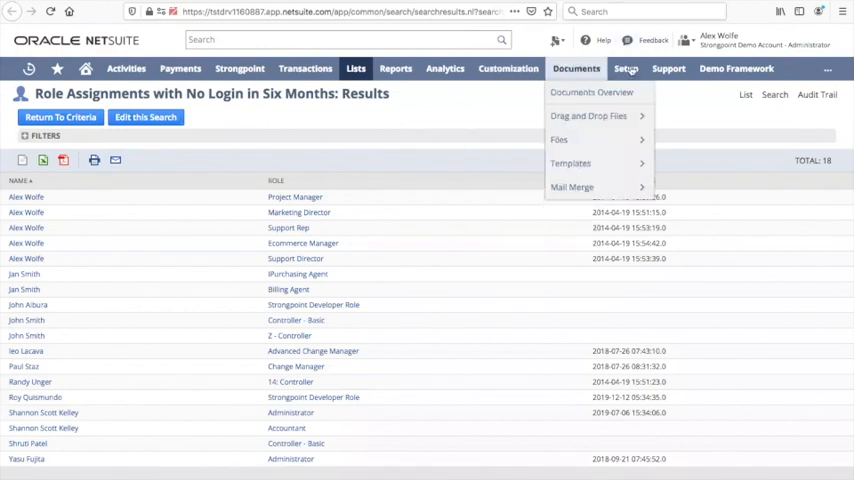
{"action": "left_click", "coordinate": [239, 68]}
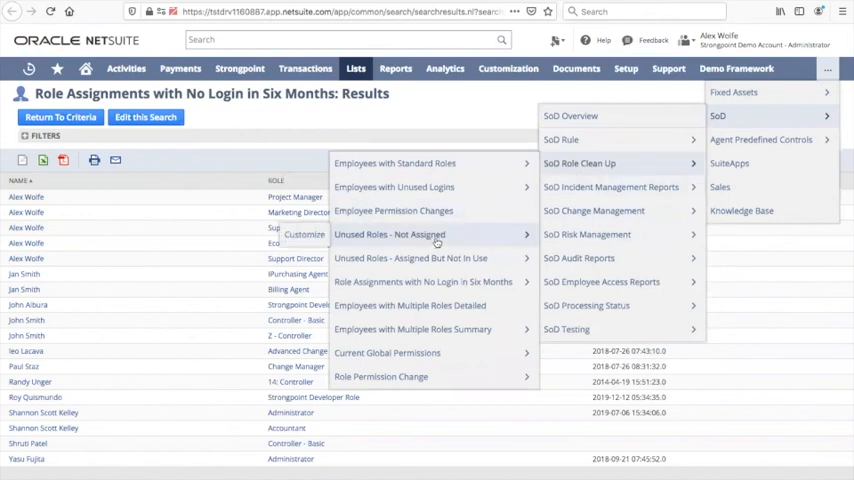
{"action": "mouse_move", "coordinate": [435, 258]}
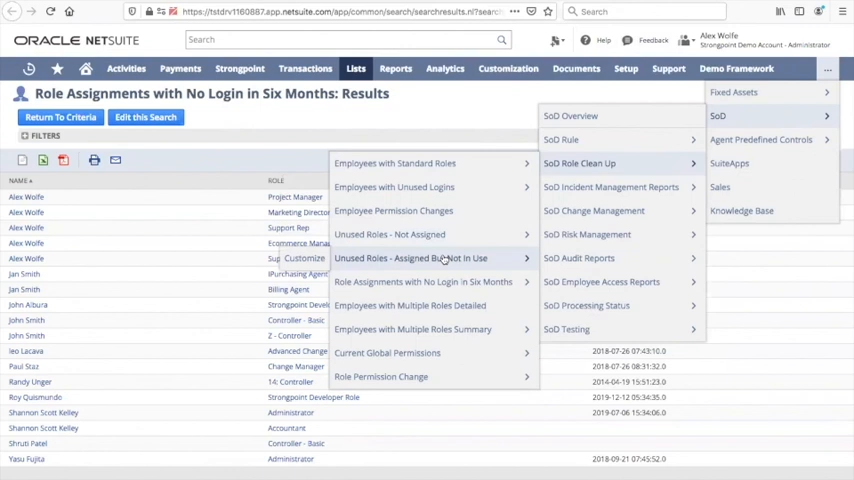